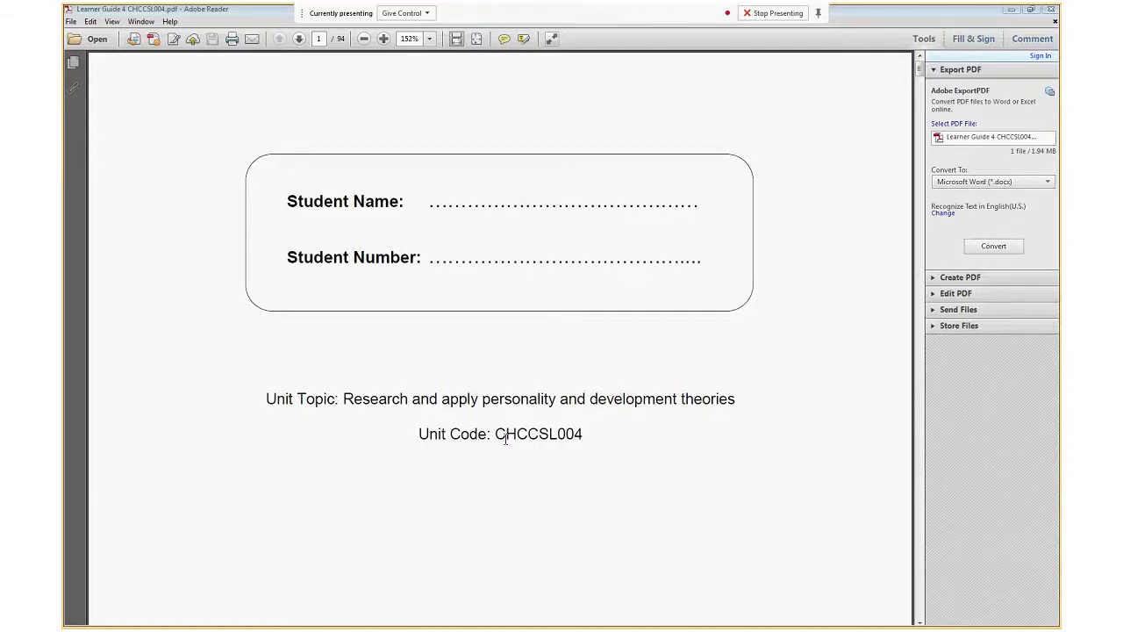
- Page forward from the cover past the table of contents to page 12's Supporting materials section
scroll(down, 3)
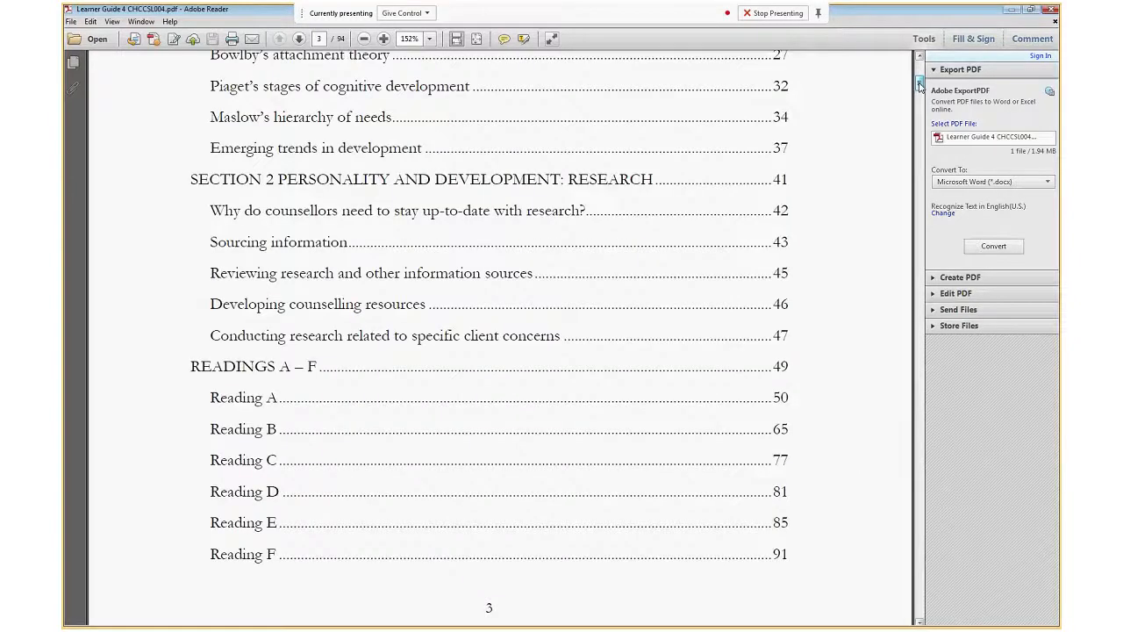
click(298, 39)
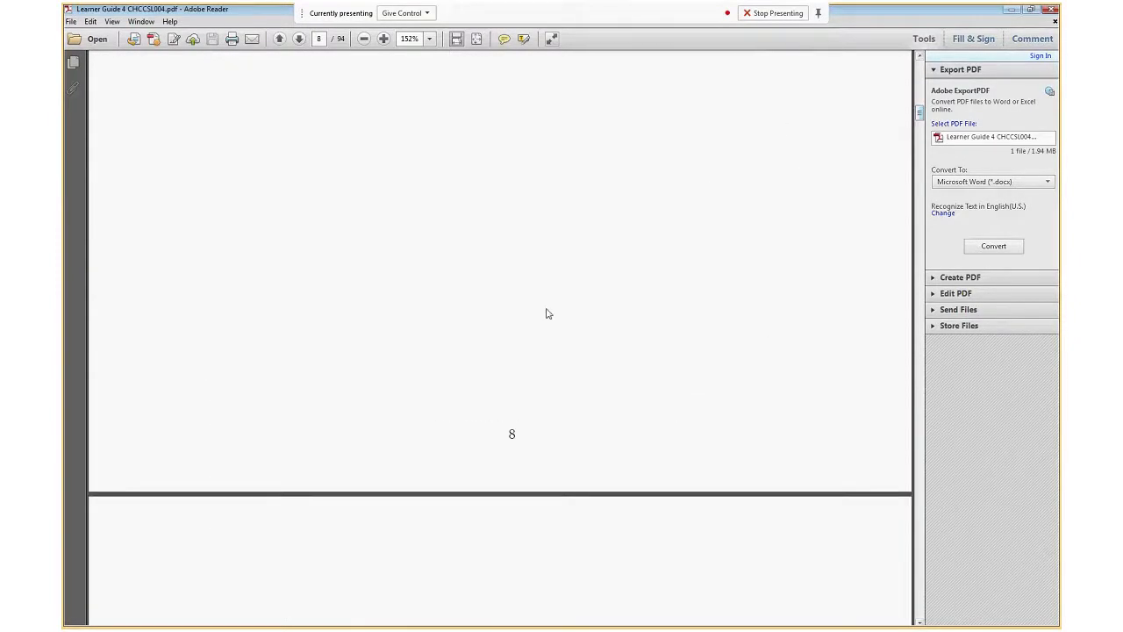
click(299, 39)
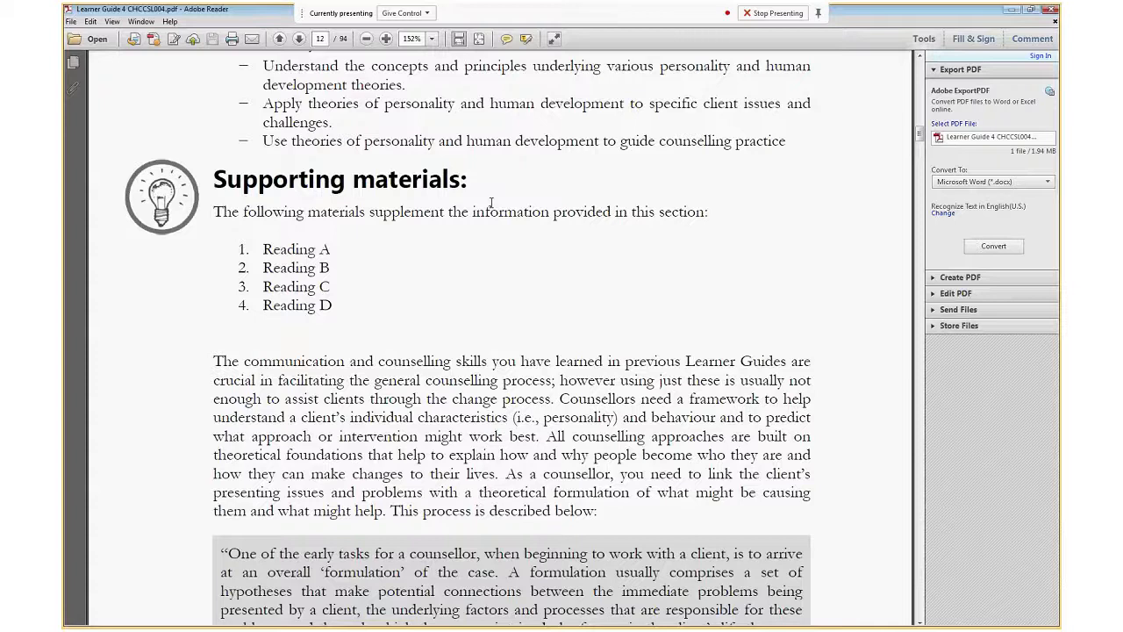
- Select the McLeod (2013) case formulation quotation and highlight it
scroll(down, 3)
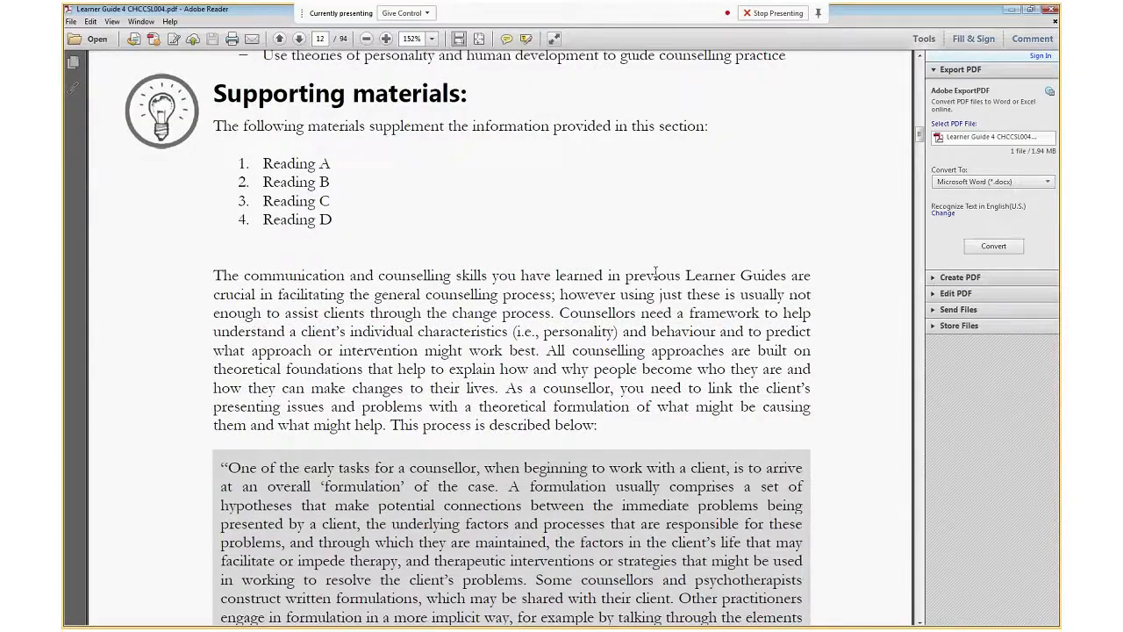
scroll(down, 3)
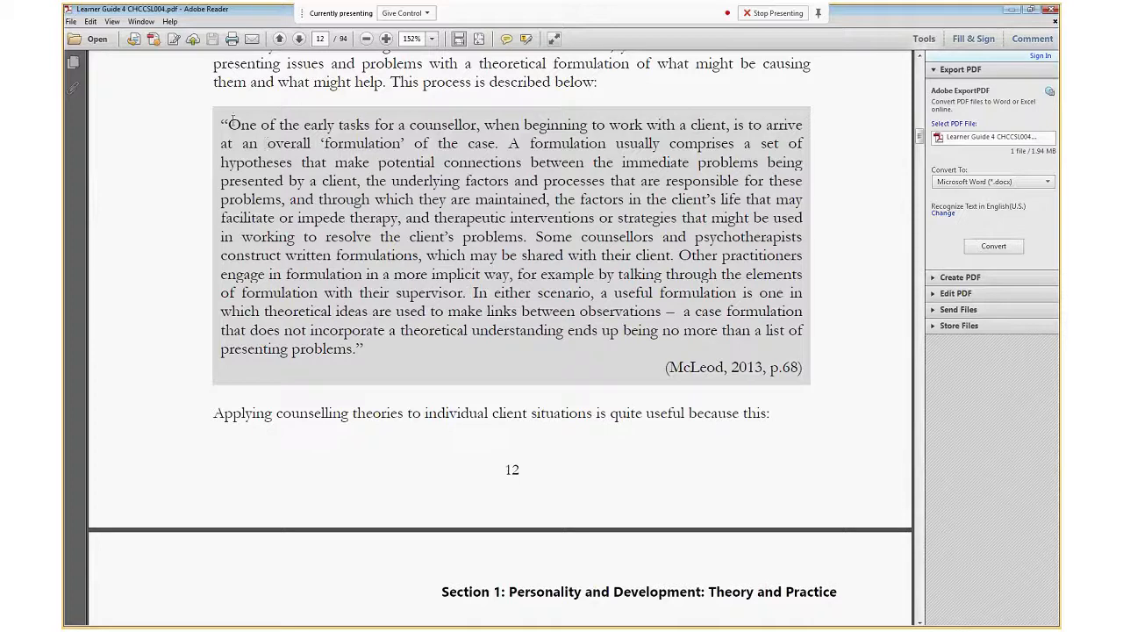
drag(227, 123, 362, 347)
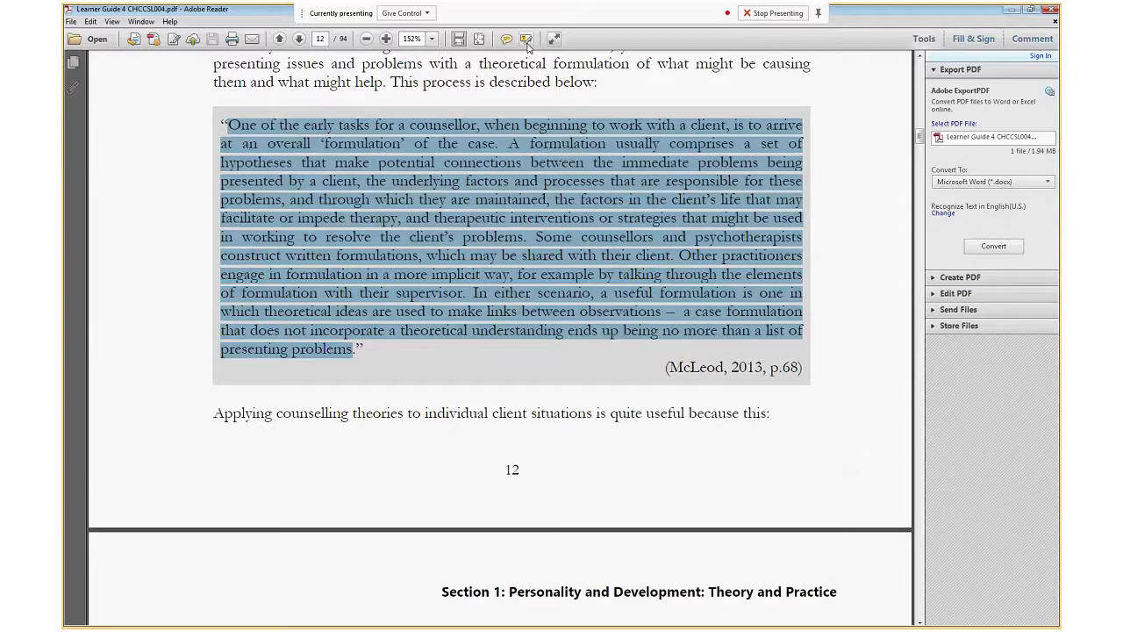
click(527, 38)
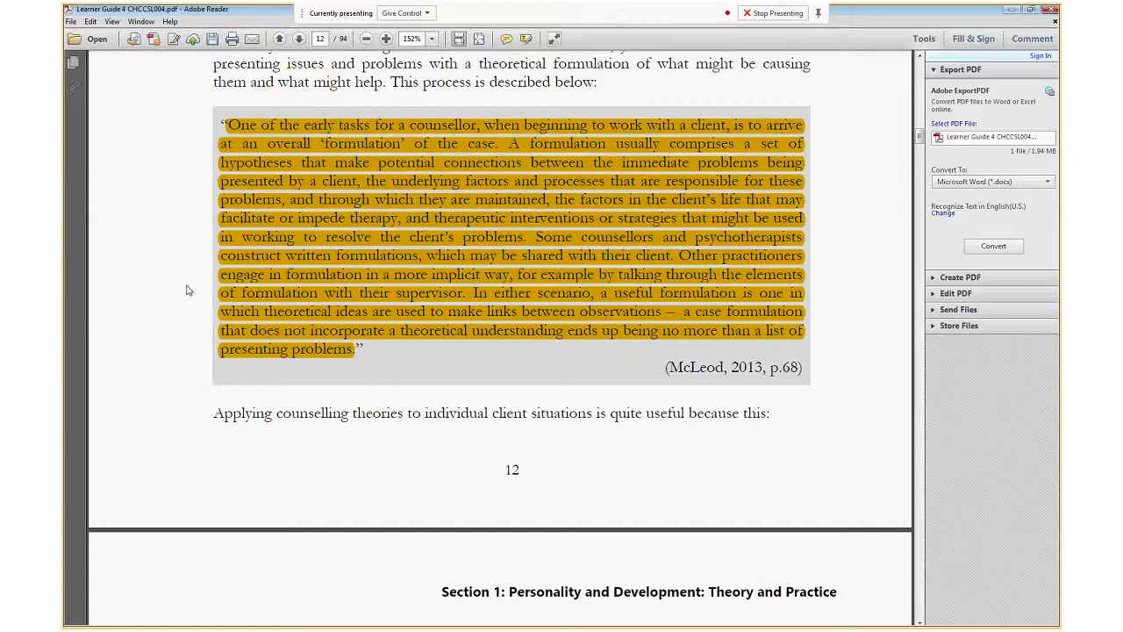
- Scroll on to the theories of personality section
scroll(down, 3)
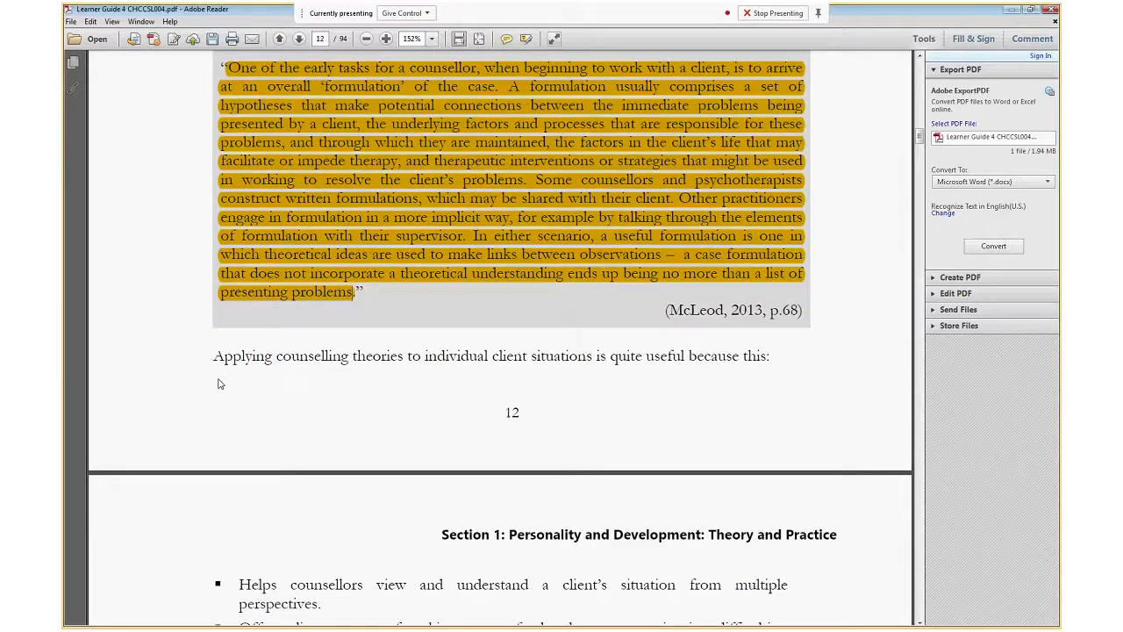
scroll(down, 3)
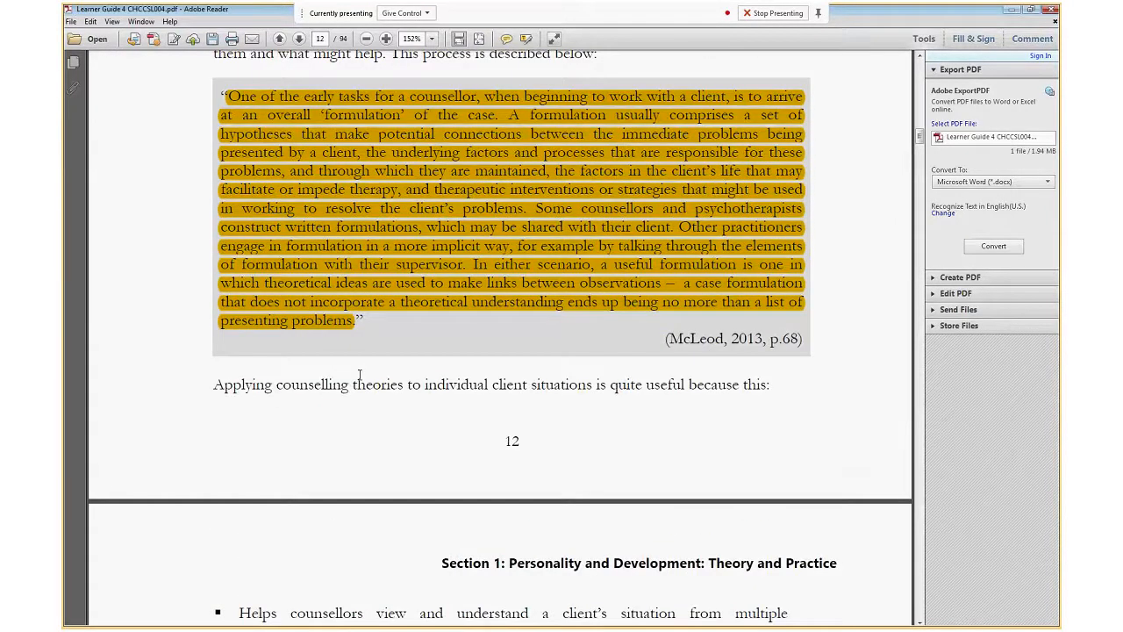
scroll(down, 3)
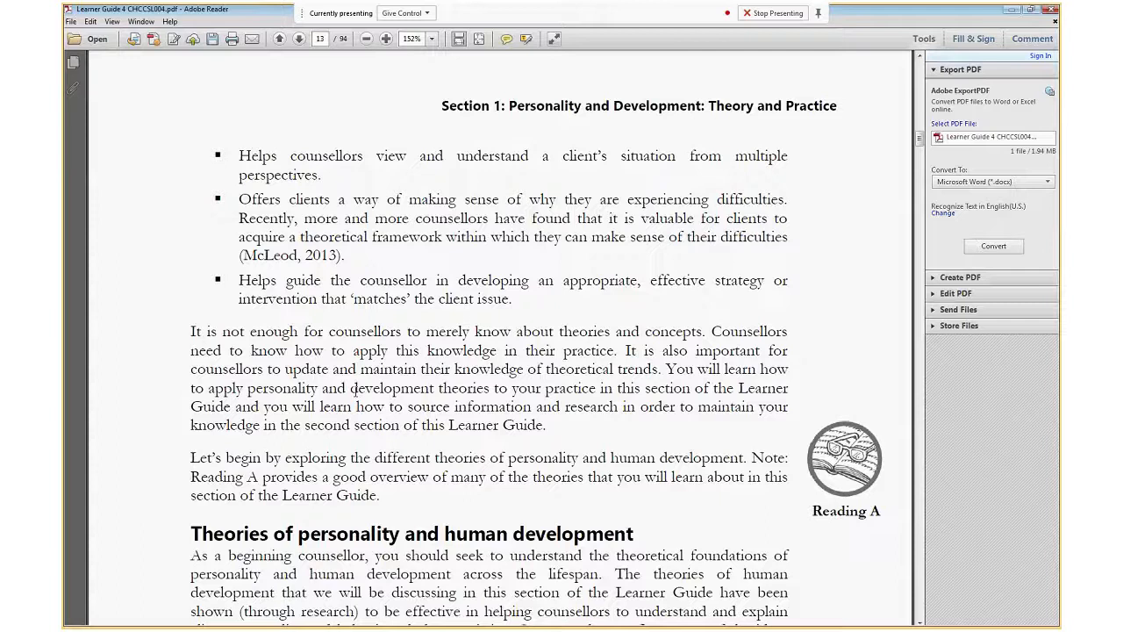
mouse_move(913, 164)
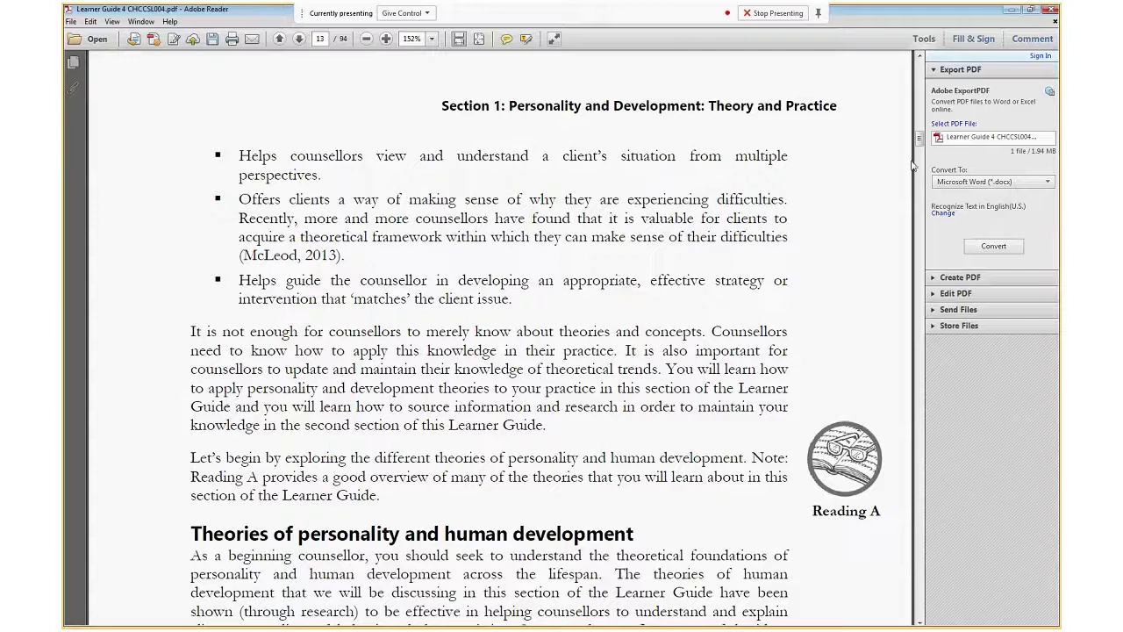
- Scroll past the Nature and Nurture bullets until page 16's Genetic inheritance heading sits at the top
scroll(down, 3)
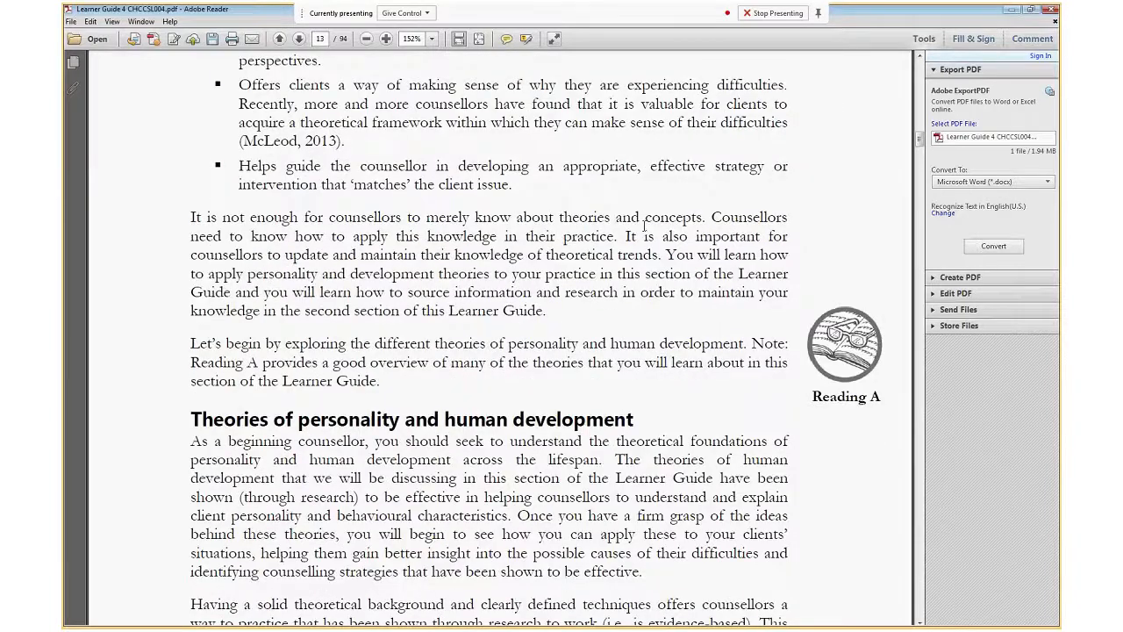
scroll(down, 3)
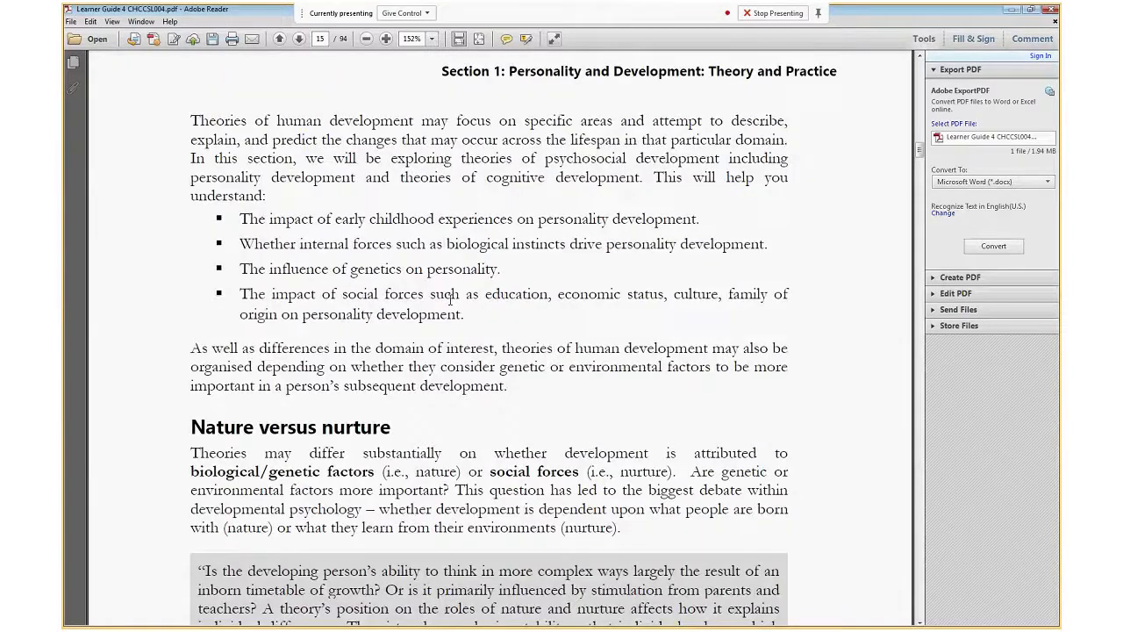
scroll(down, 3)
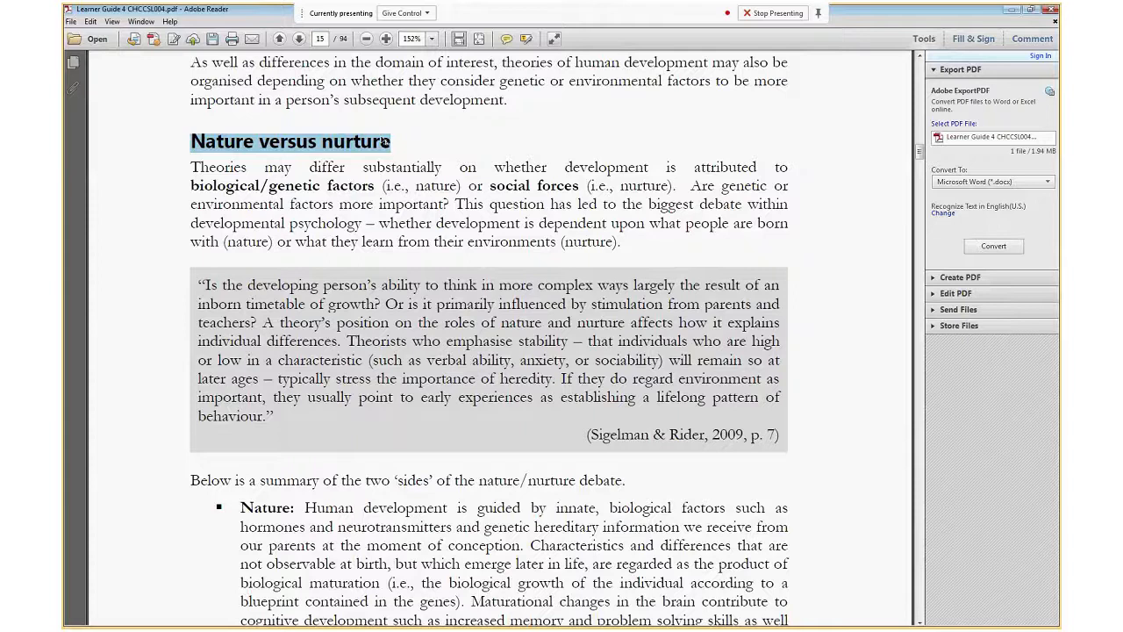
scroll(down, 3)
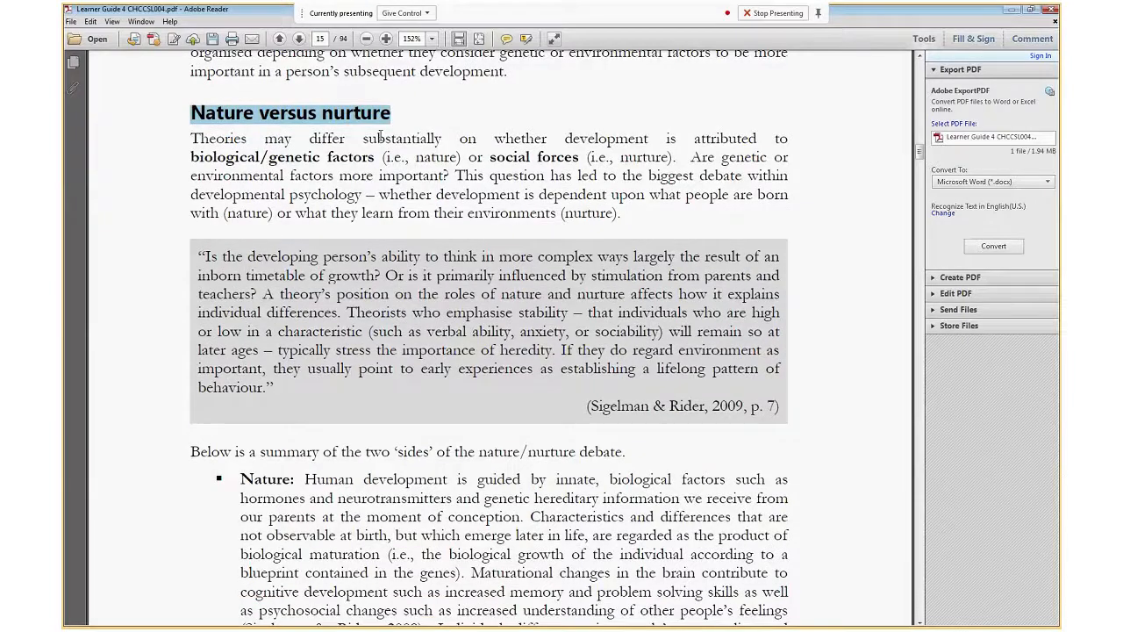
scroll(down, 3)
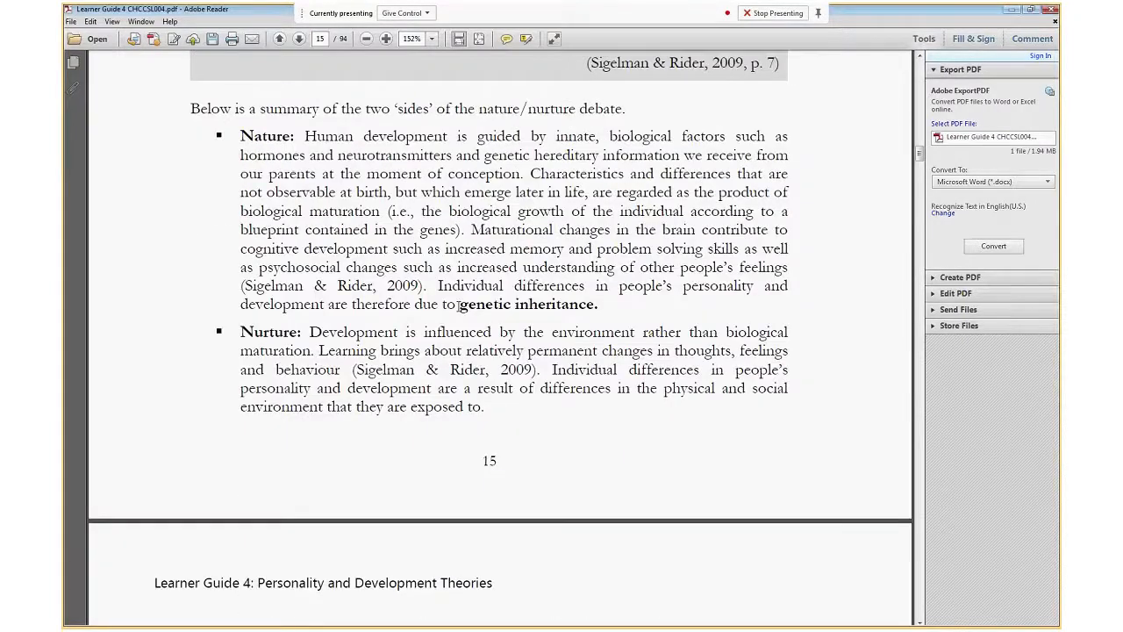
drag(459, 304, 596, 303)
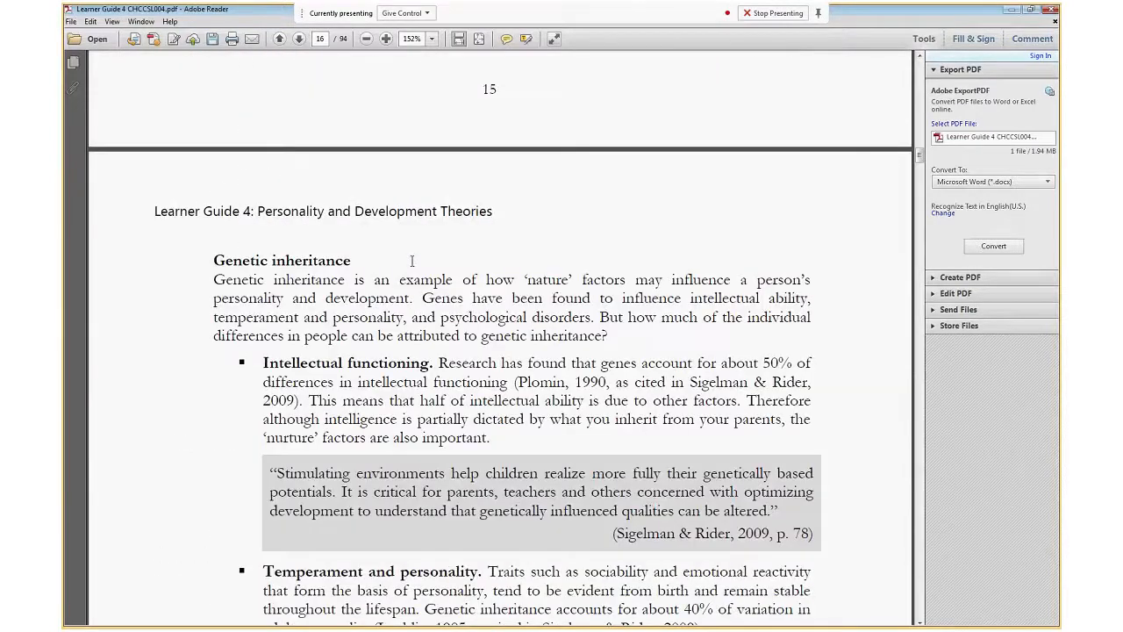
- Scroll to the Psychological disorders bullet and mark its 87% figure for emphasis
scroll(down, 3)
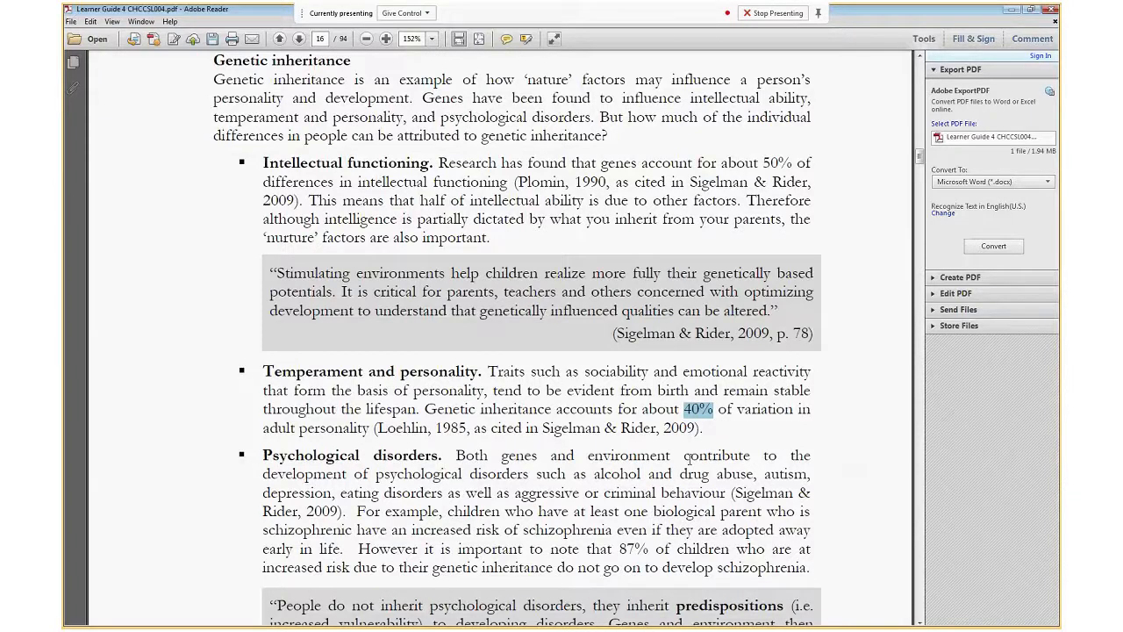
scroll(down, 3)
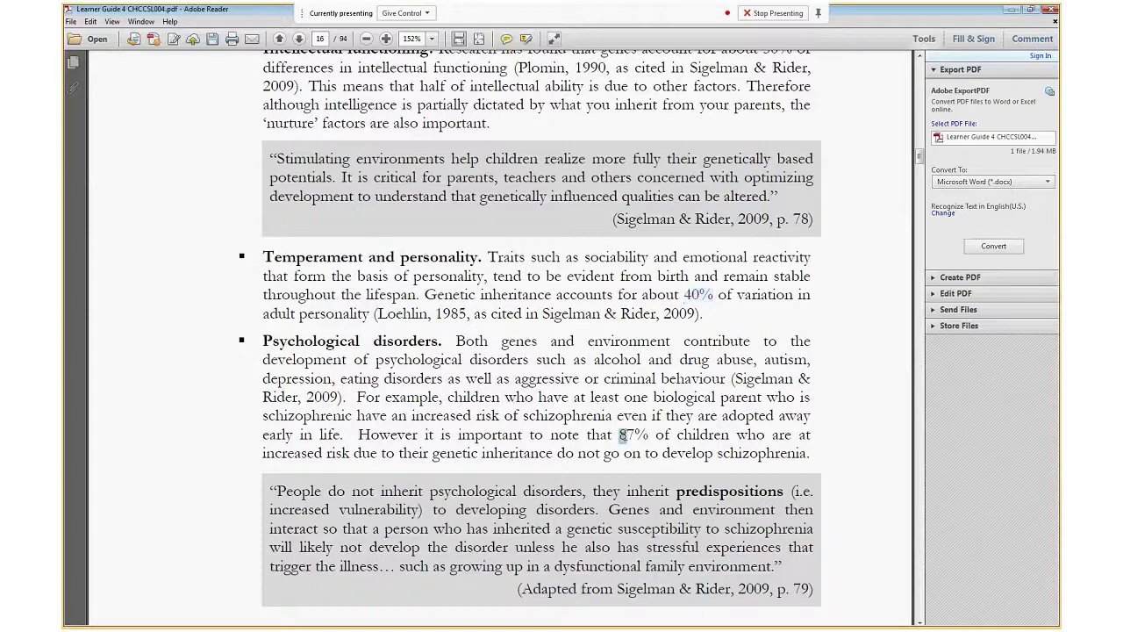
double_click(632, 435)
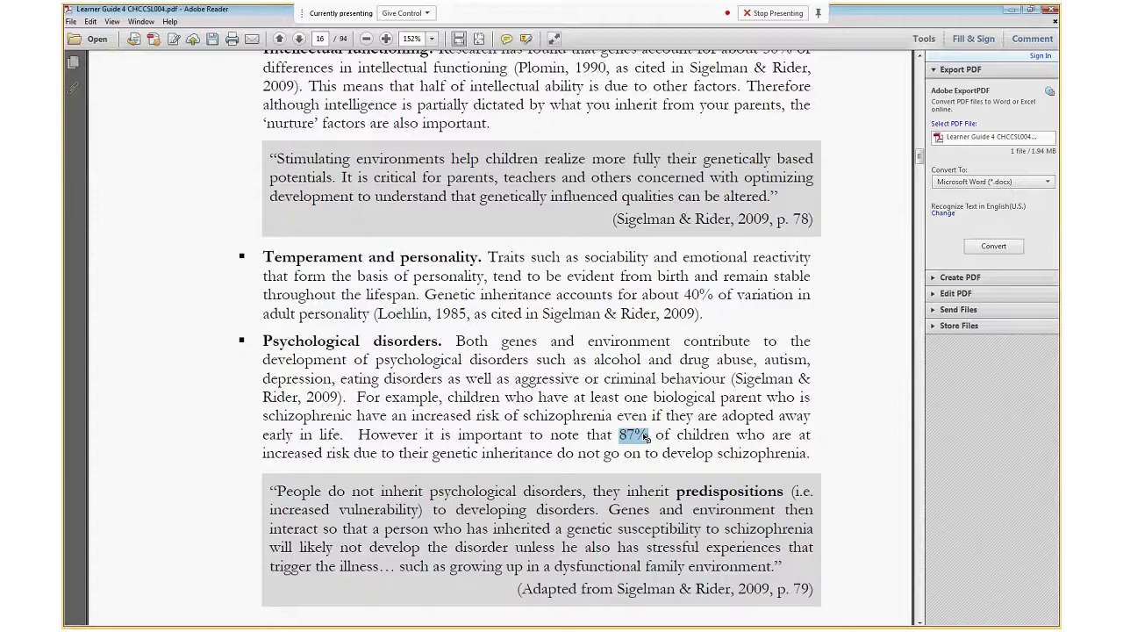
mouse_move(722, 490)
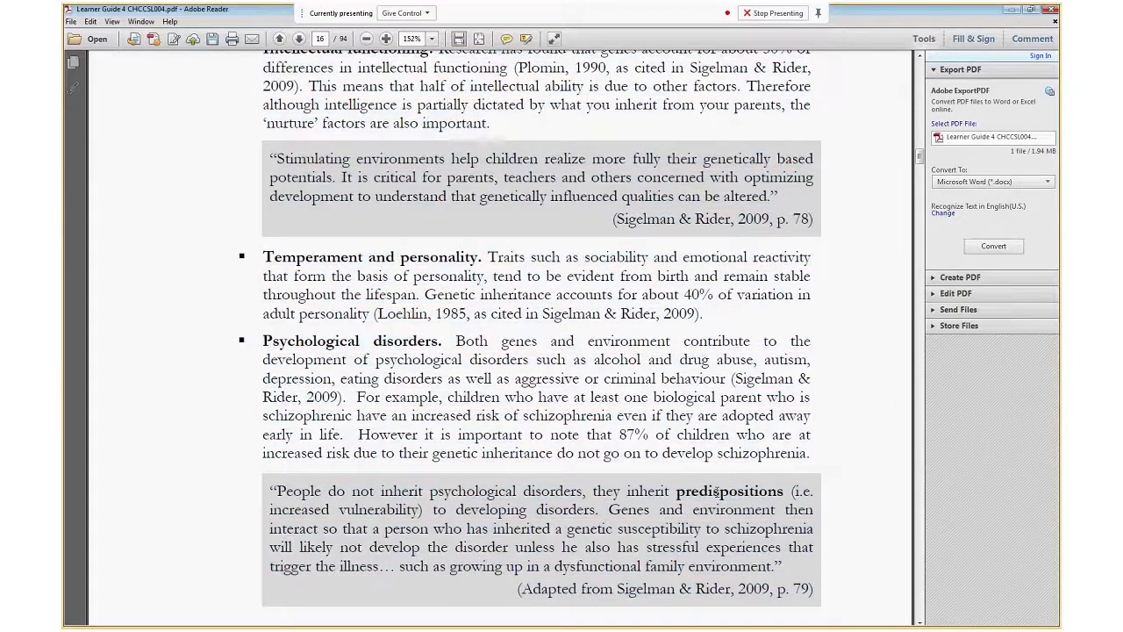
- Mark the word 'predispositions', then scroll to page 17's Example: Resilience box
double_click(730, 492)
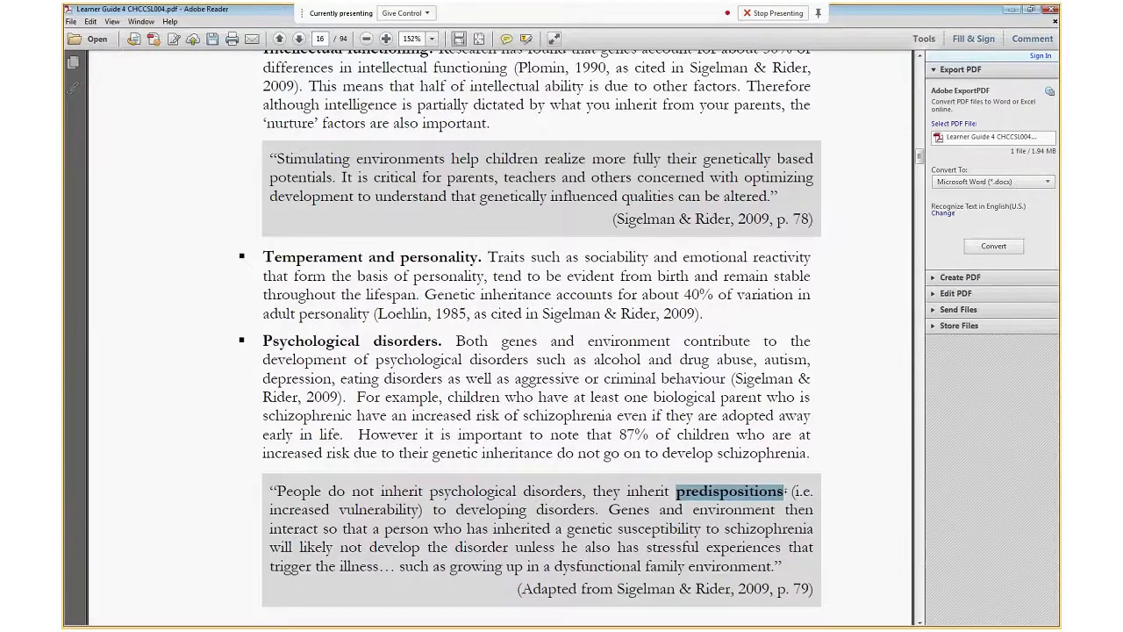
scroll(down, 3)
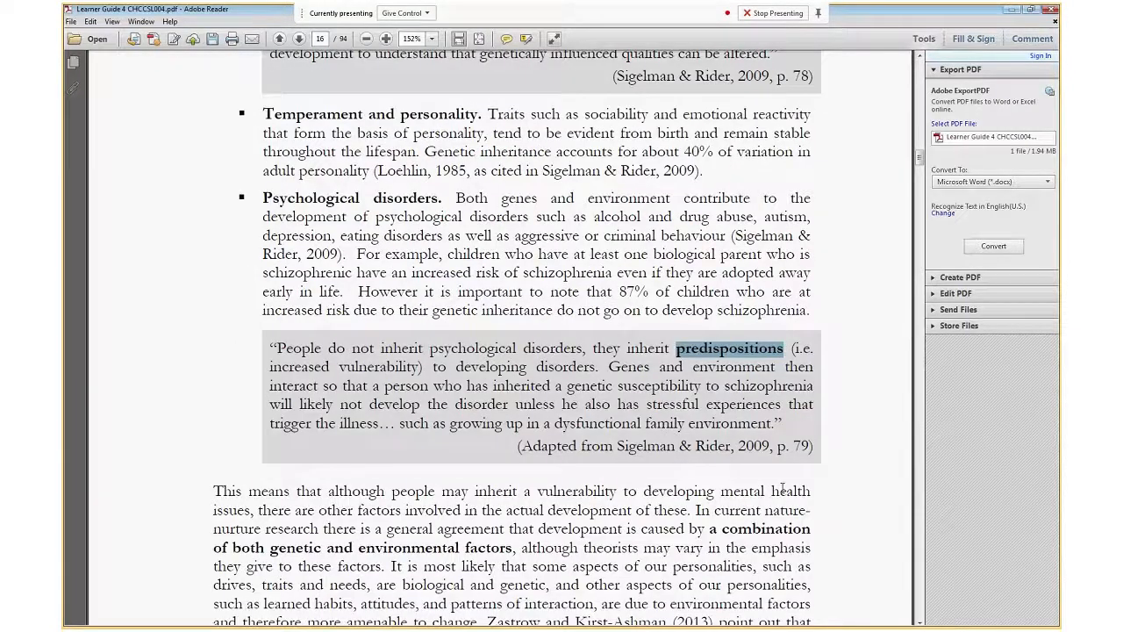
scroll(down, 3)
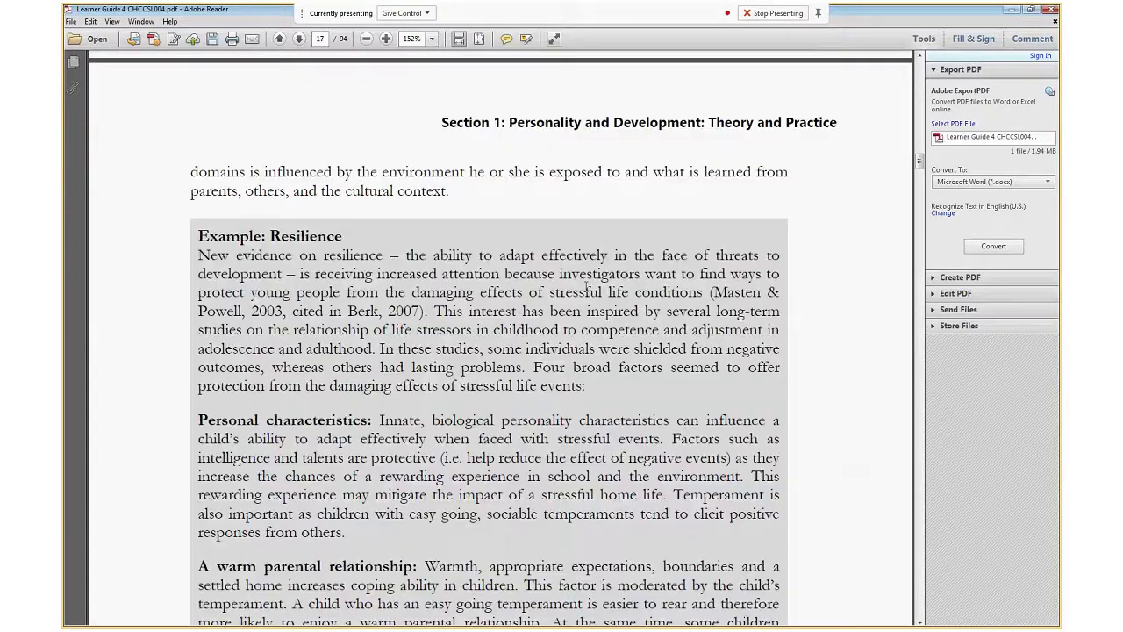
- Page past the nature/nurture theories chart to Freud's id, ego and superego quotation from Berk
scroll(down, 3)
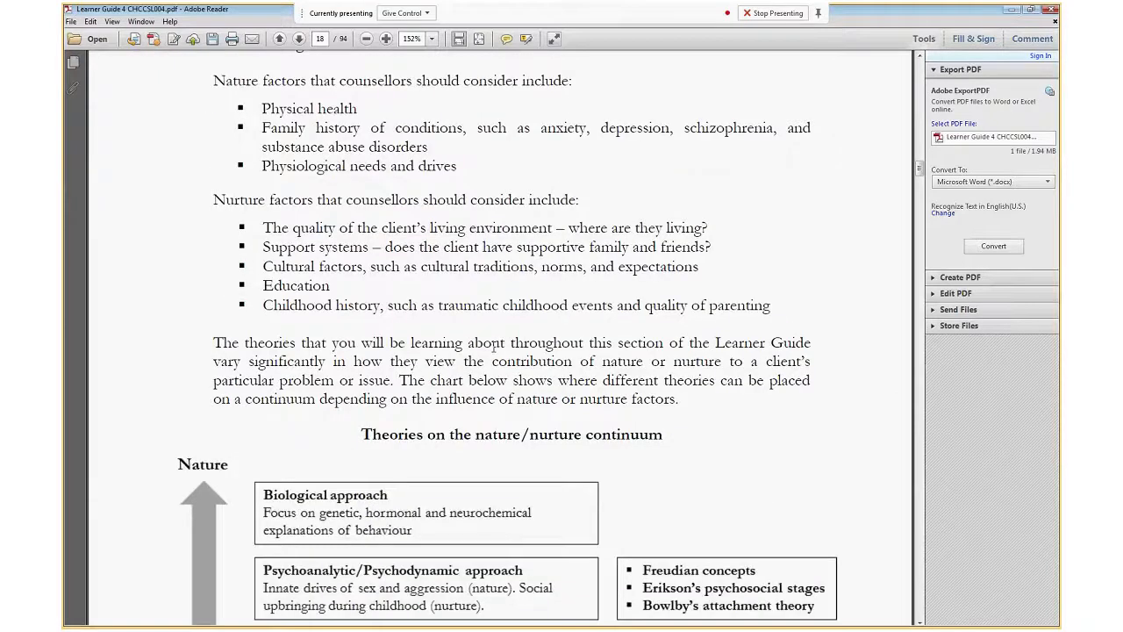
click(298, 39)
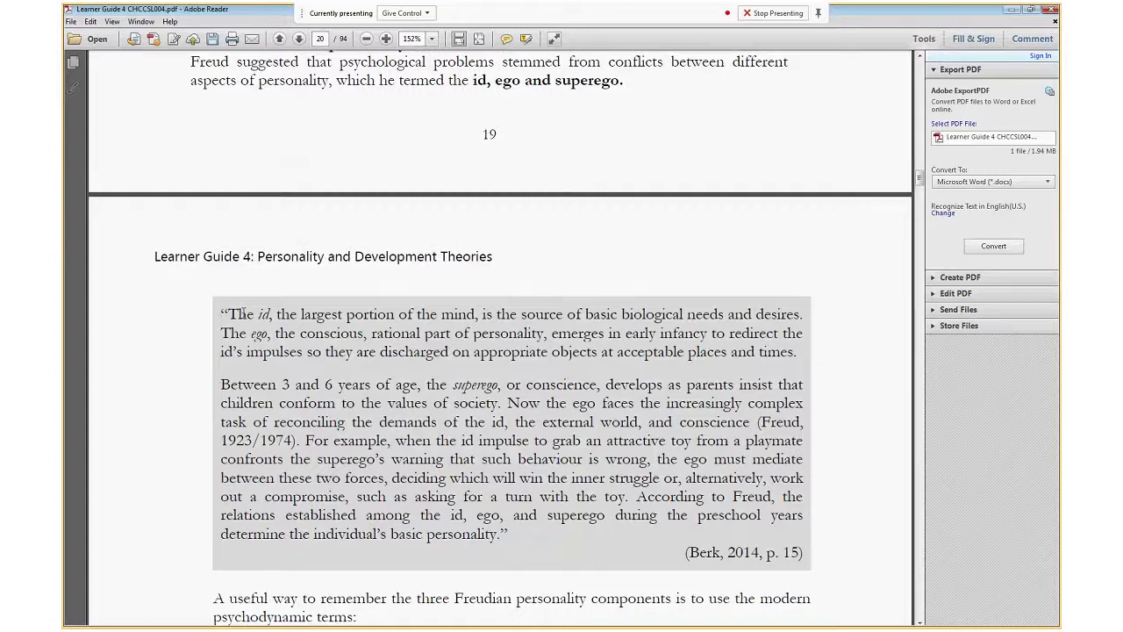
- Mark the list of adult (ego) features, then scroll to page 21's Psychosexual stages model heading
scroll(down, 3)
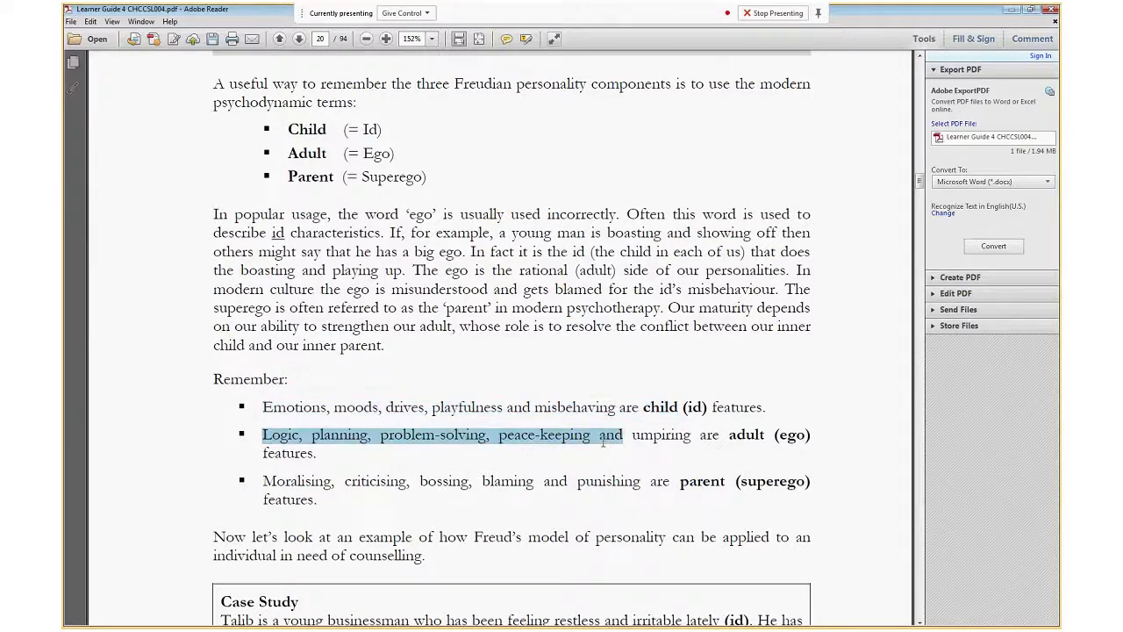
drag(621, 435, 718, 436)
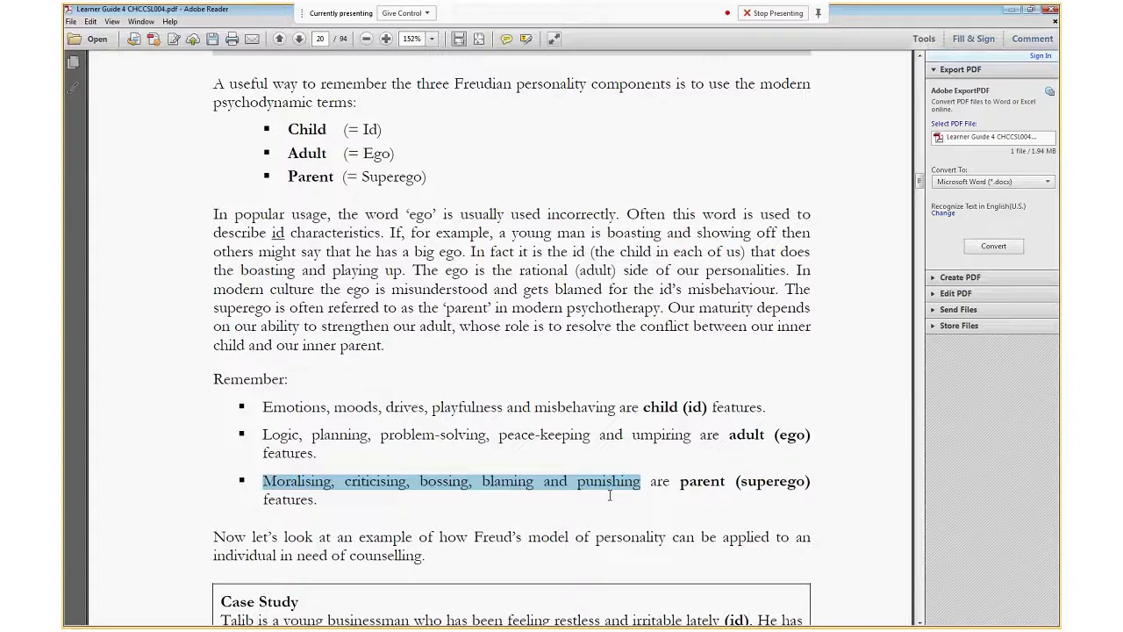
scroll(down, 3)
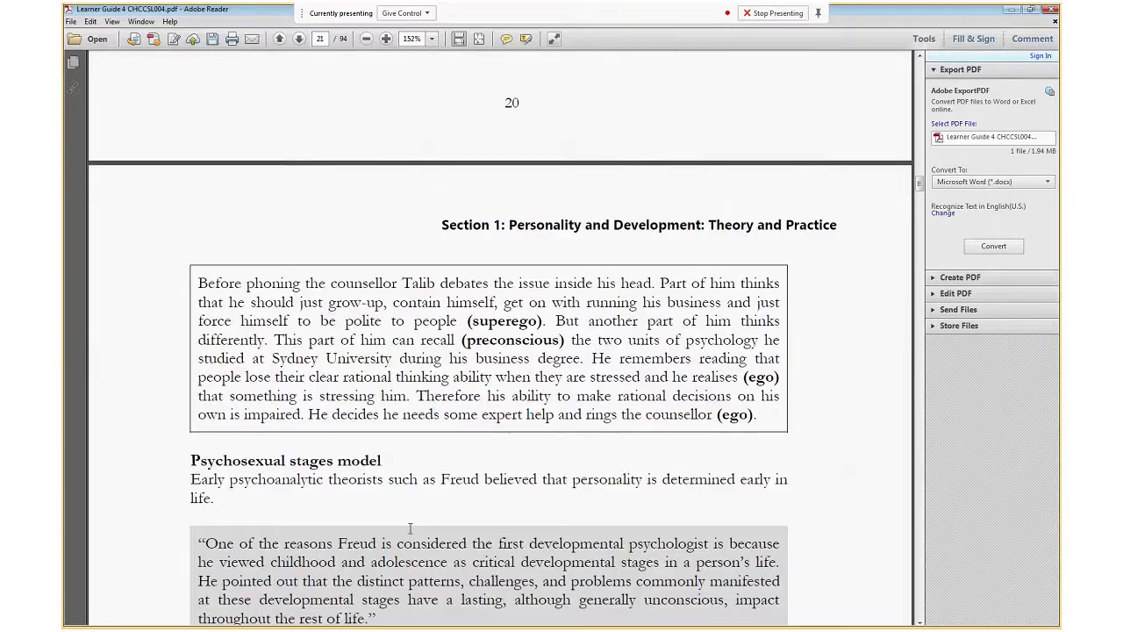
scroll(down, 3)
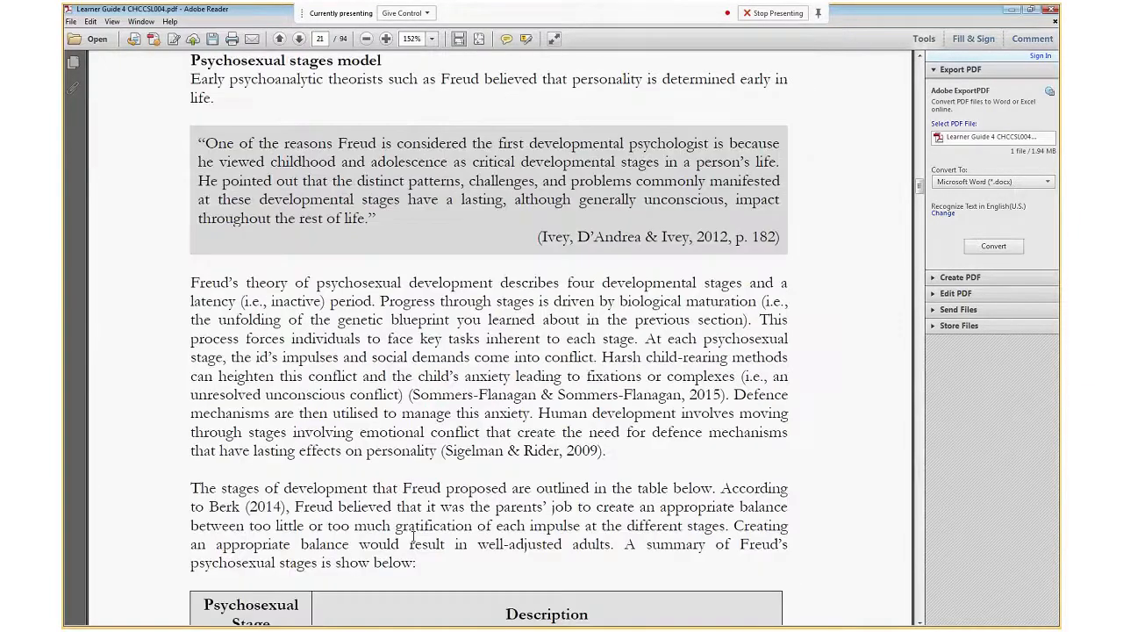
scroll(down, 3)
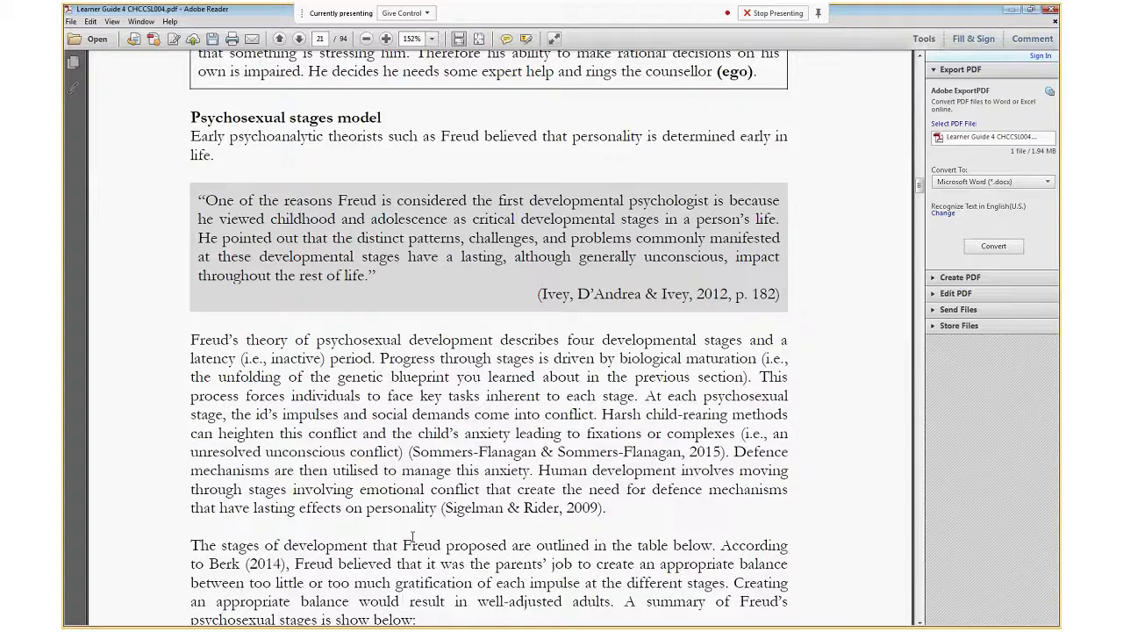
- Move through the stages table to page 22's Latency and Genital rows and early-stage difficulties list
scroll(down, 3)
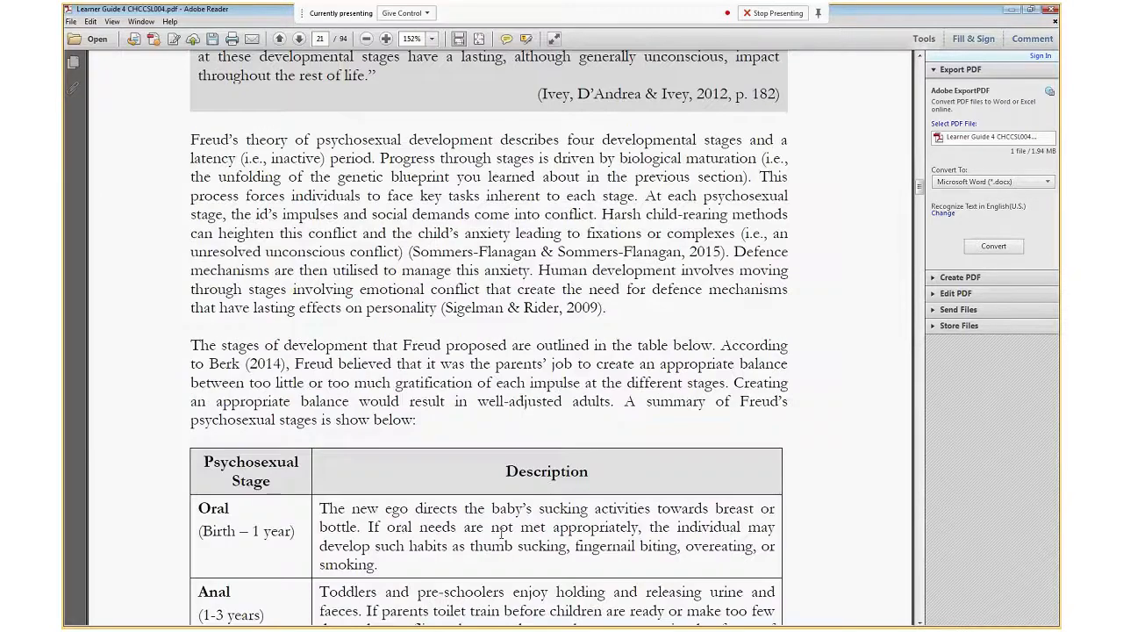
scroll(down, 3)
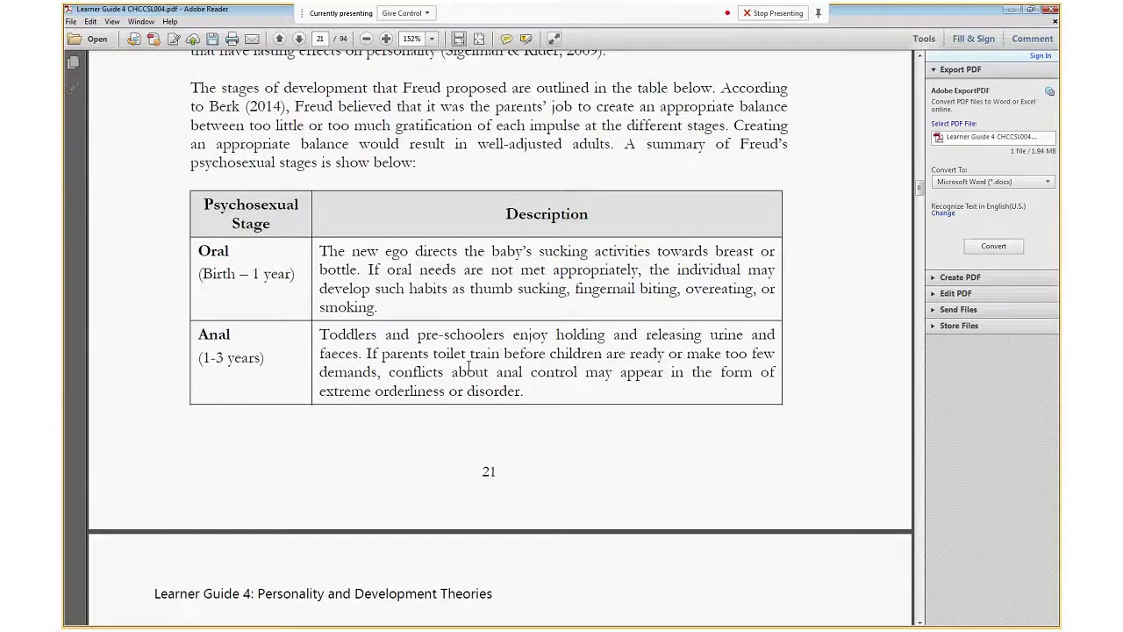
click(298, 39)
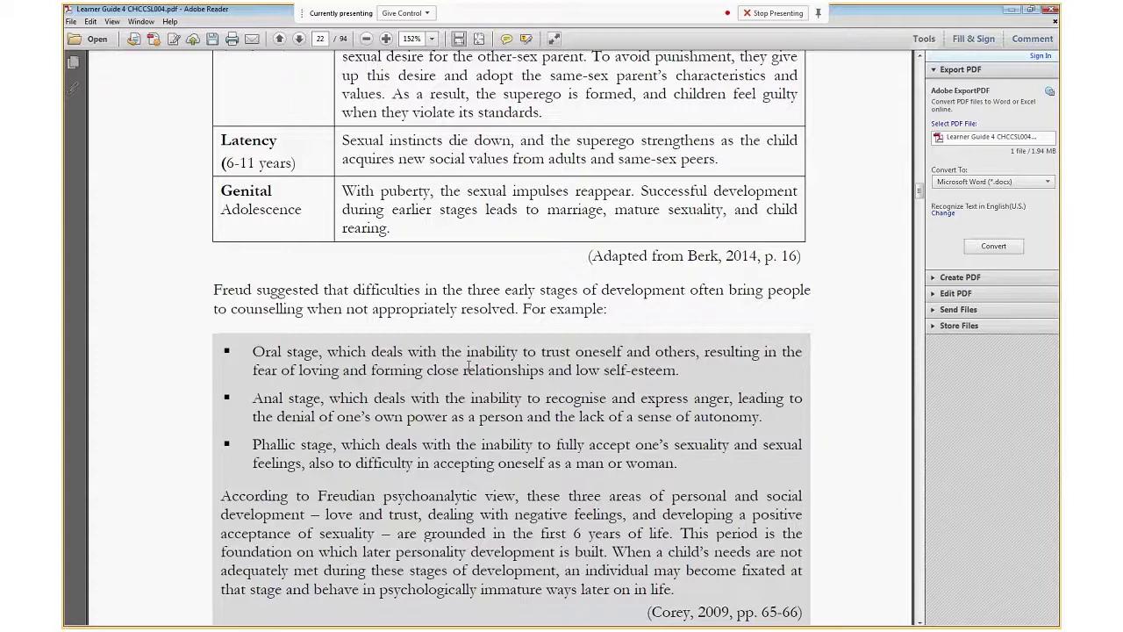
- Scroll past the Displacement case study to page 24's Erikson's psychosocial stages heading
scroll(down, 3)
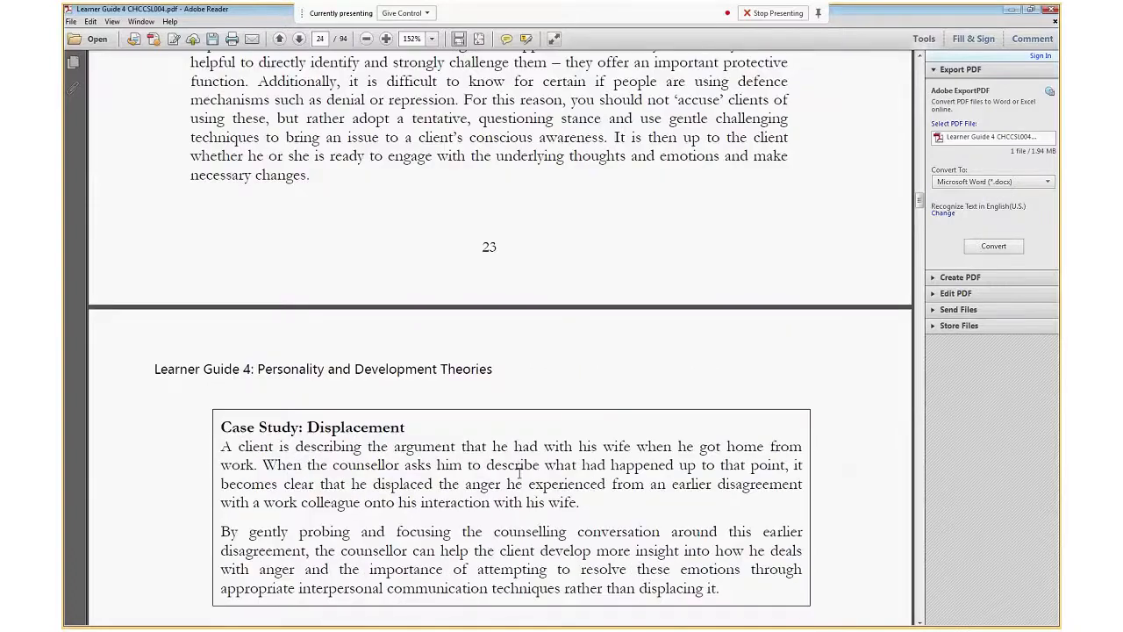
scroll(down, 3)
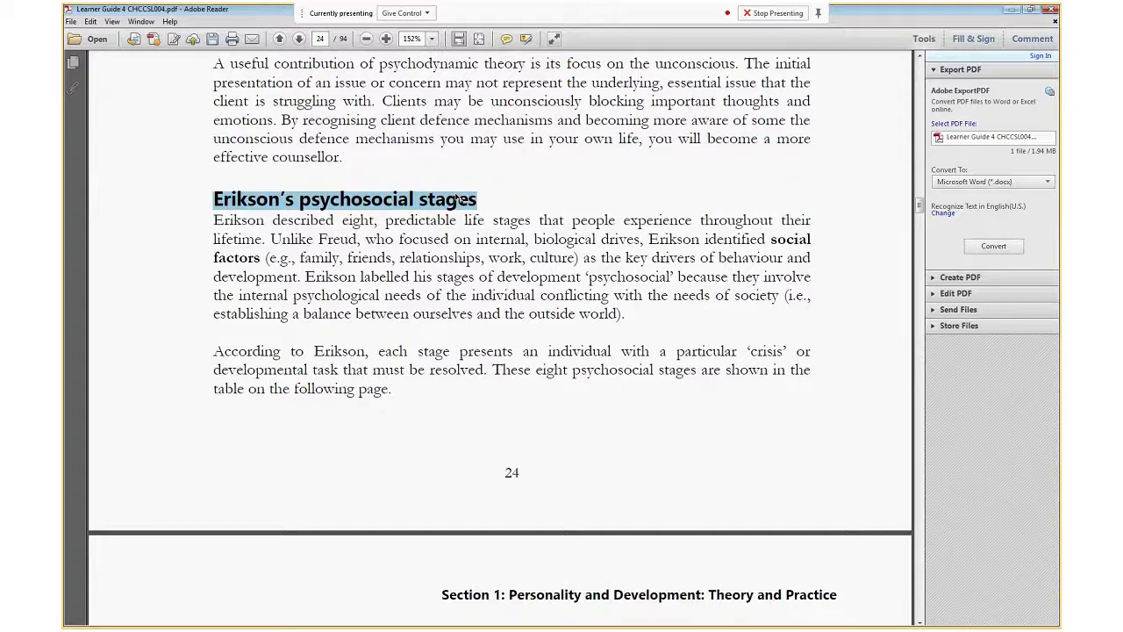
- Scroll to page 25's Psychosocial Stage / Description table beginning with Trust versus mistrust
scroll(down, 3)
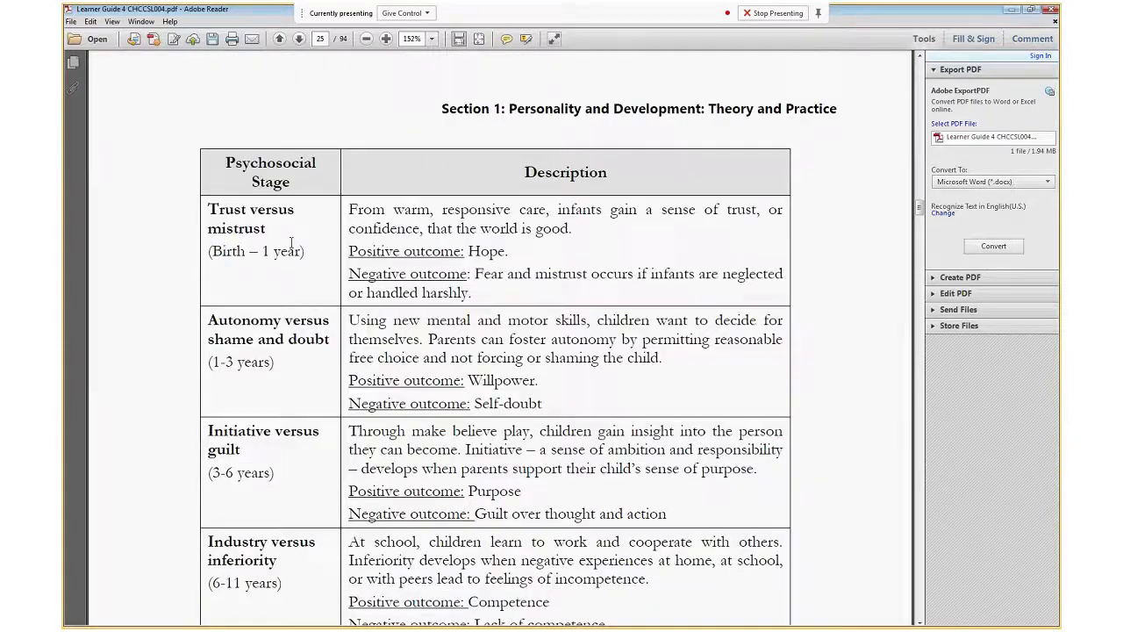
- Scroll to page 26 showing Erikson's adolescent identity and midlife generativity paragraphs
scroll(down, 3)
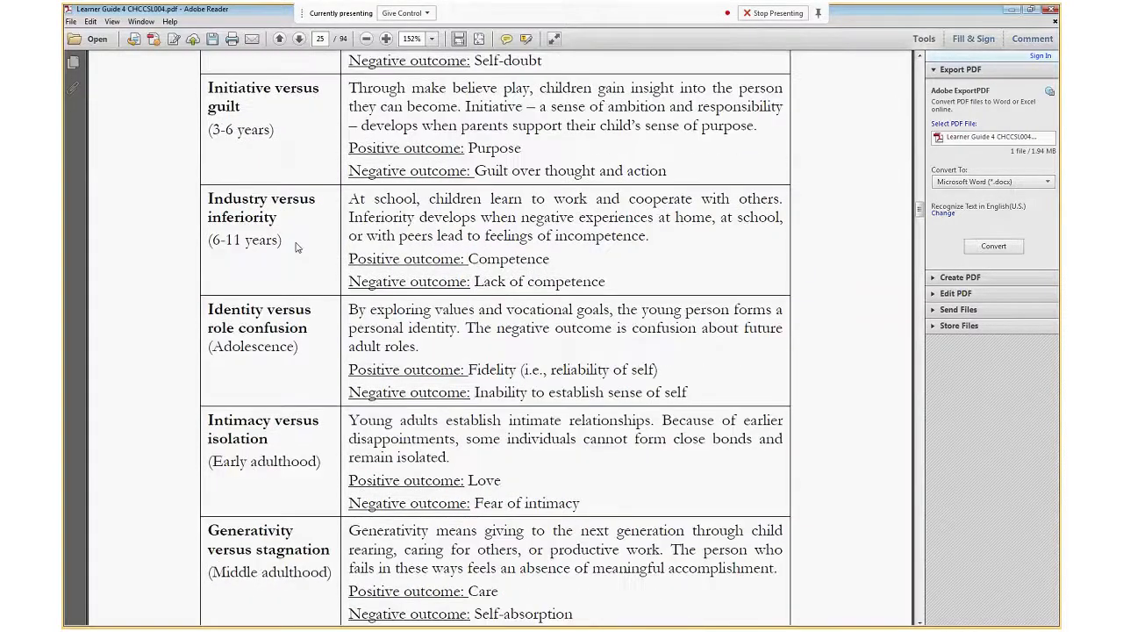
scroll(down, 3)
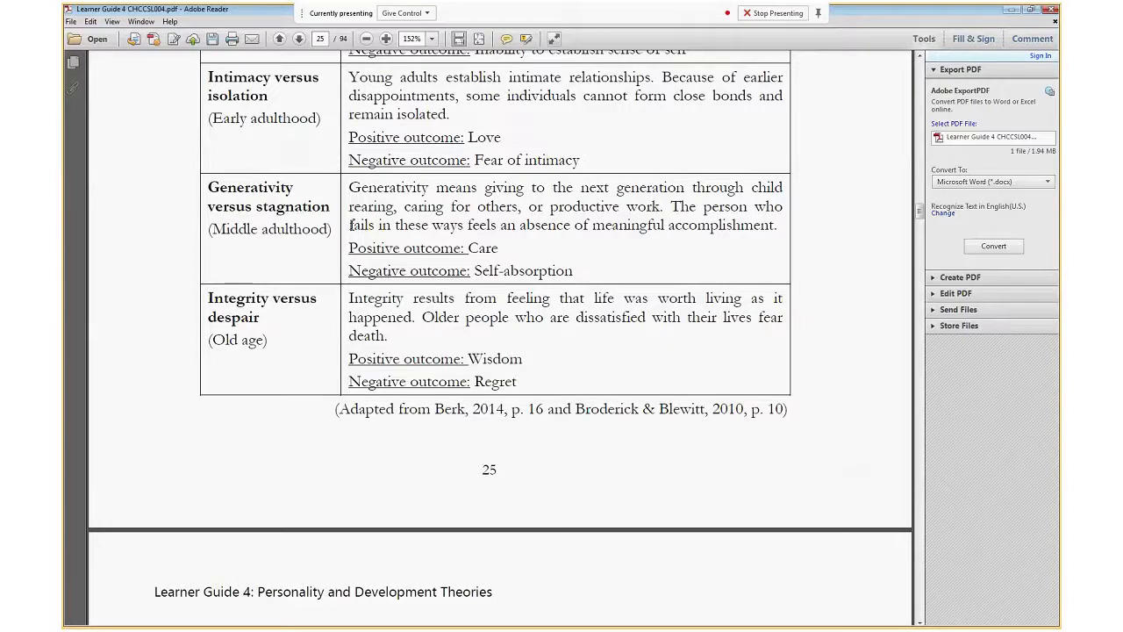
scroll(down, 3)
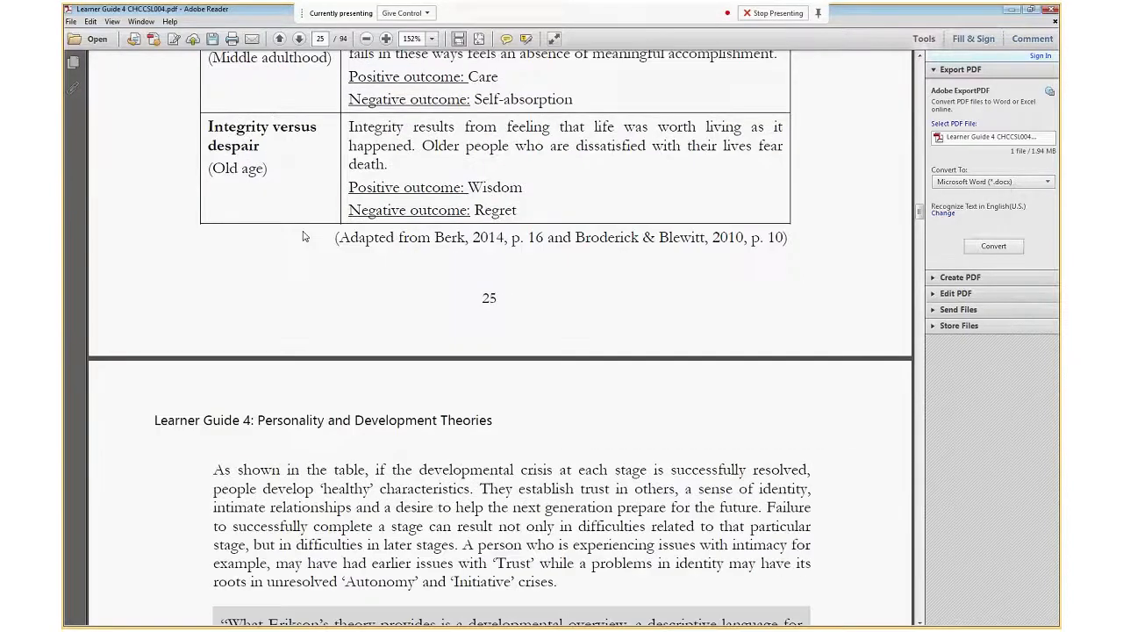
scroll(down, 3)
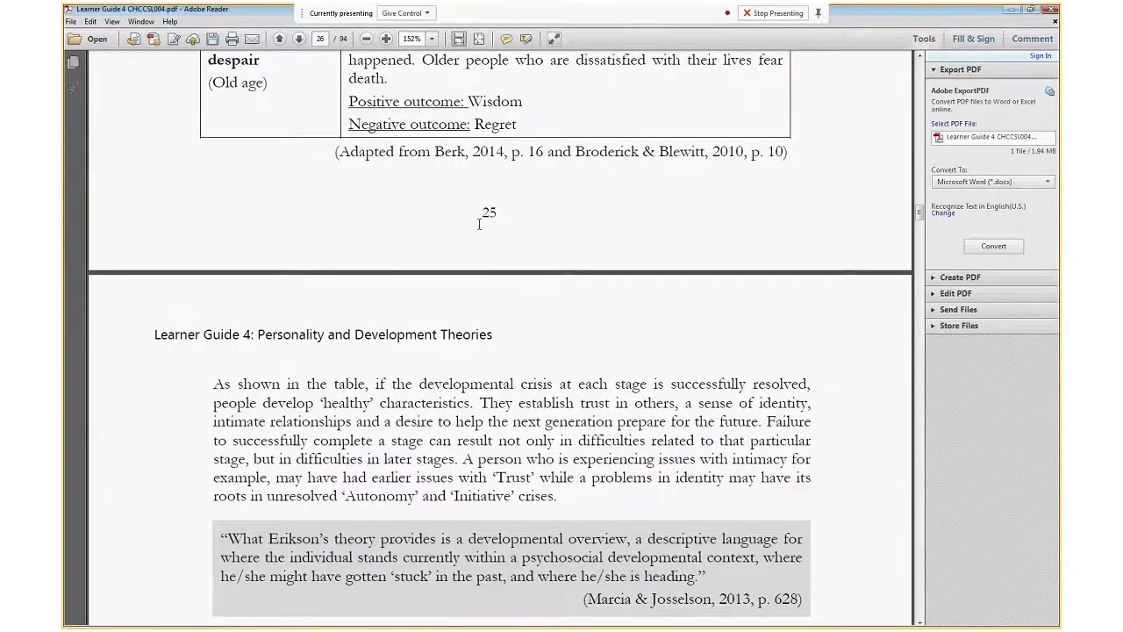
scroll(down, 3)
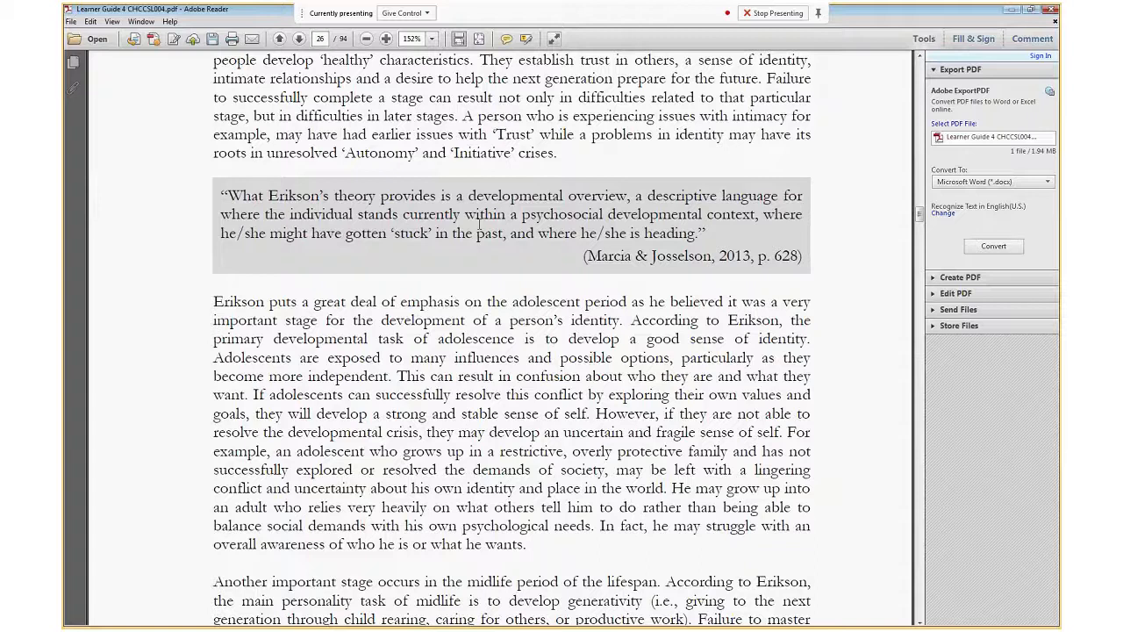
scroll(down, 3)
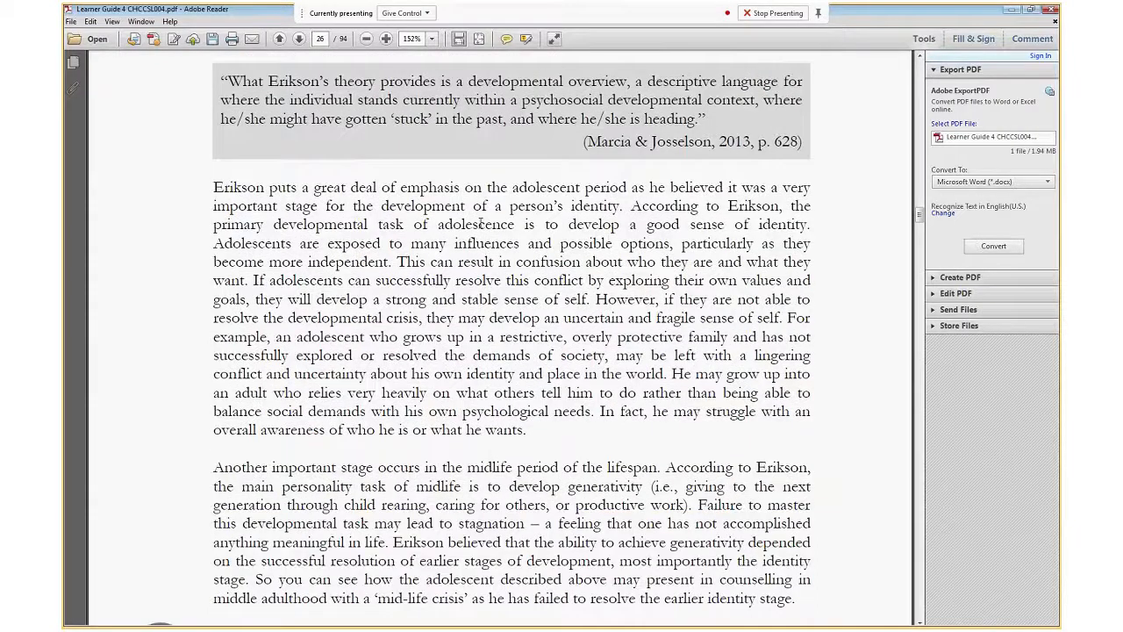
- Scroll past Barbara's case study to the Bowlby's attachment theory heading on page 27
click(298, 39)
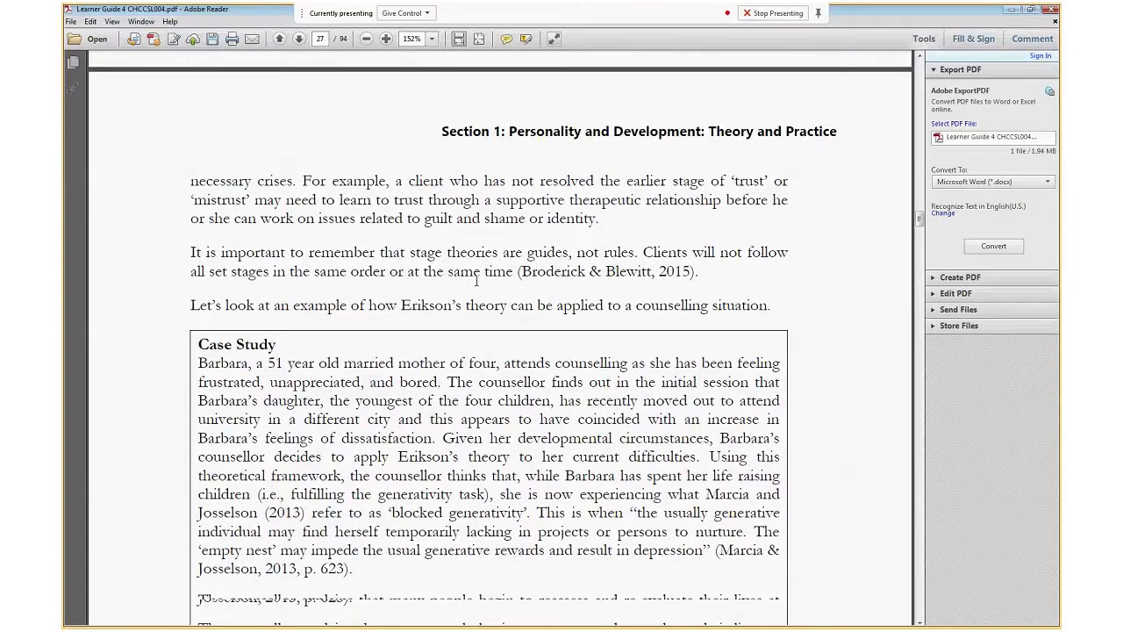
scroll(down, 3)
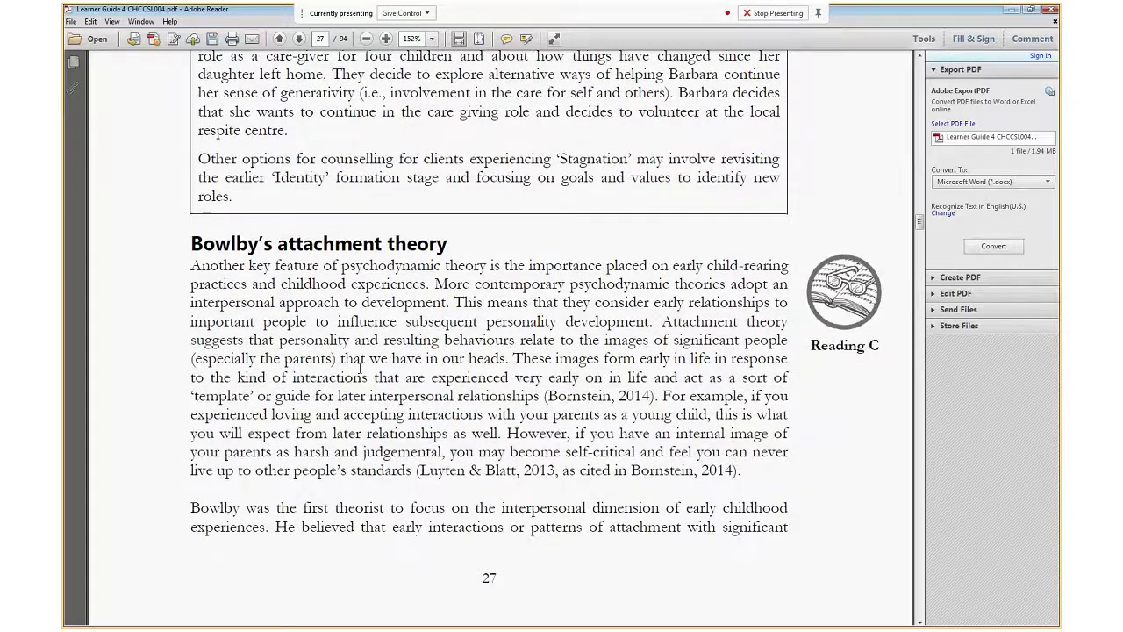
- Scroll to Bowlby's attachment concepts list and the child's working model flowchart on page 28
click(299, 38)
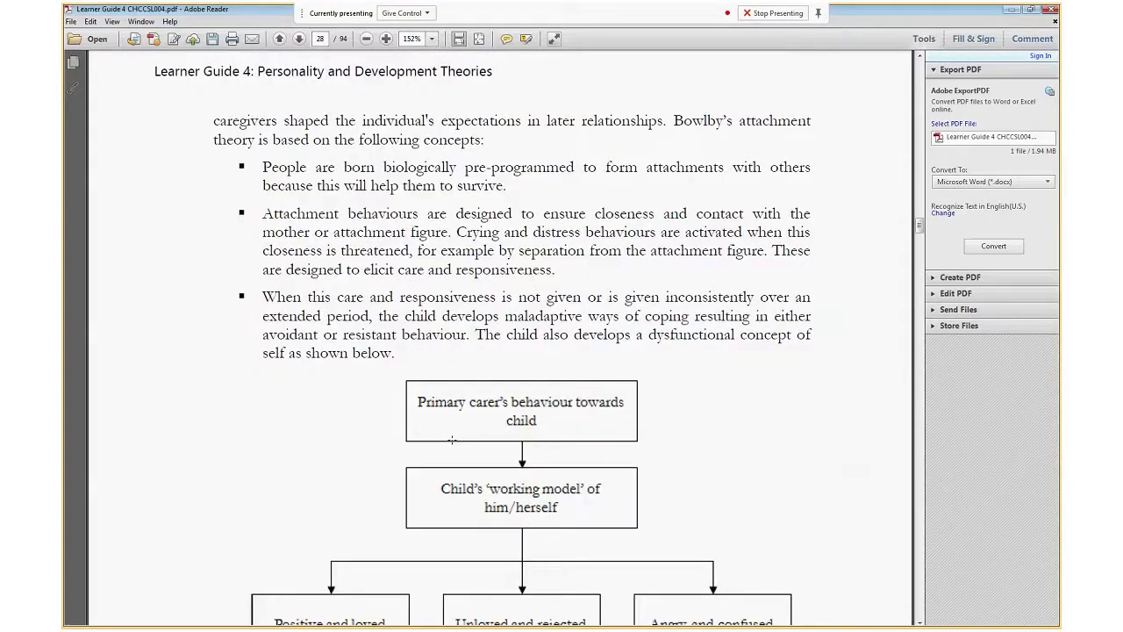
scroll(down, 3)
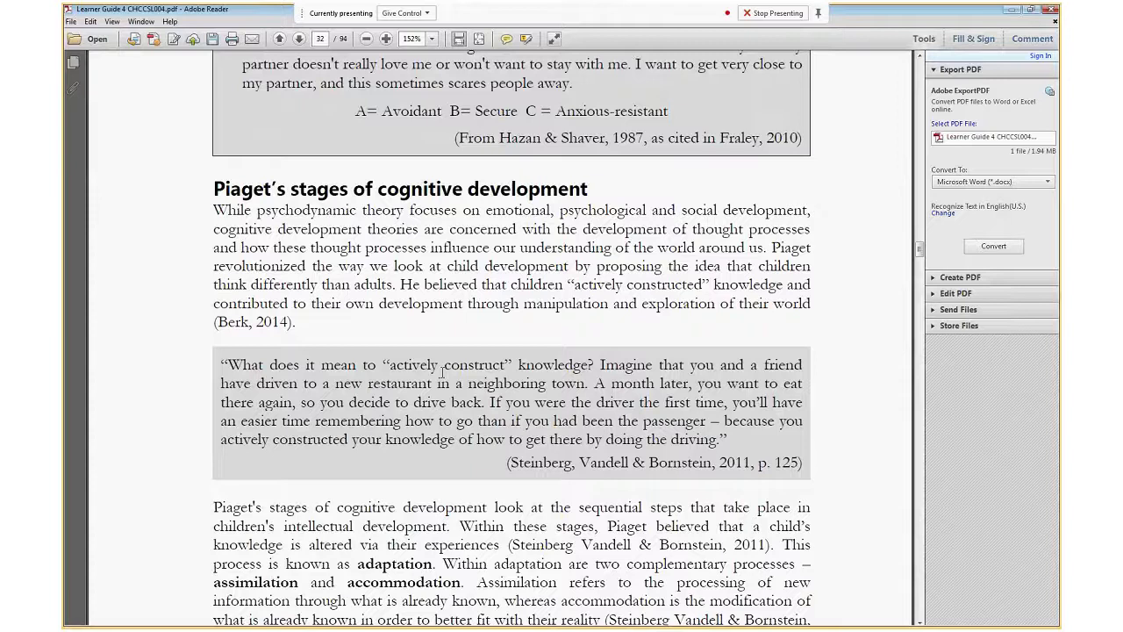
- Scroll to Piaget's stages table on page 32, showing the Sensorimotor (birth–2 years) row
scroll(down, 3)
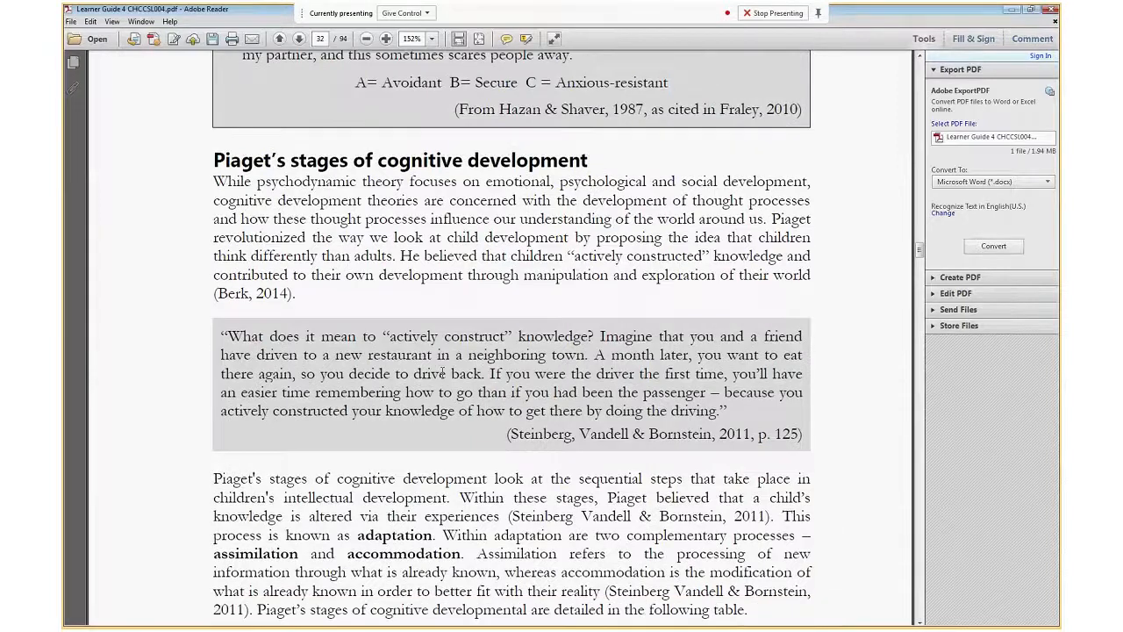
scroll(down, 3)
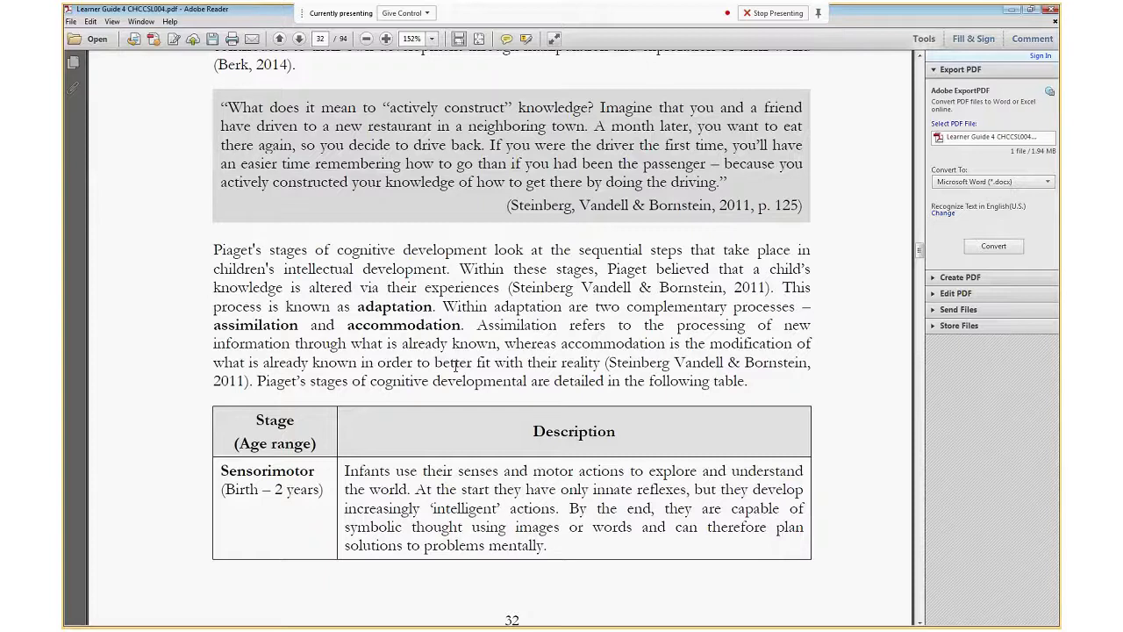
scroll(down, 3)
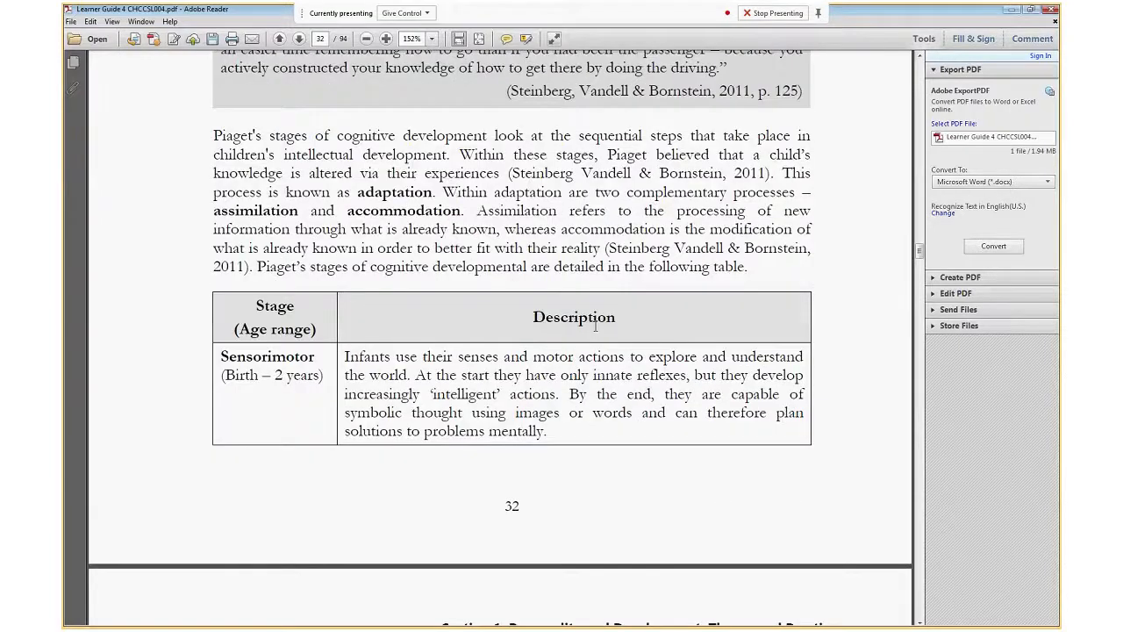
- Scroll past Piaget's Preoperational to Formal operational rows to the Maslow's hierarchy heading on page 34
scroll(down, 3)
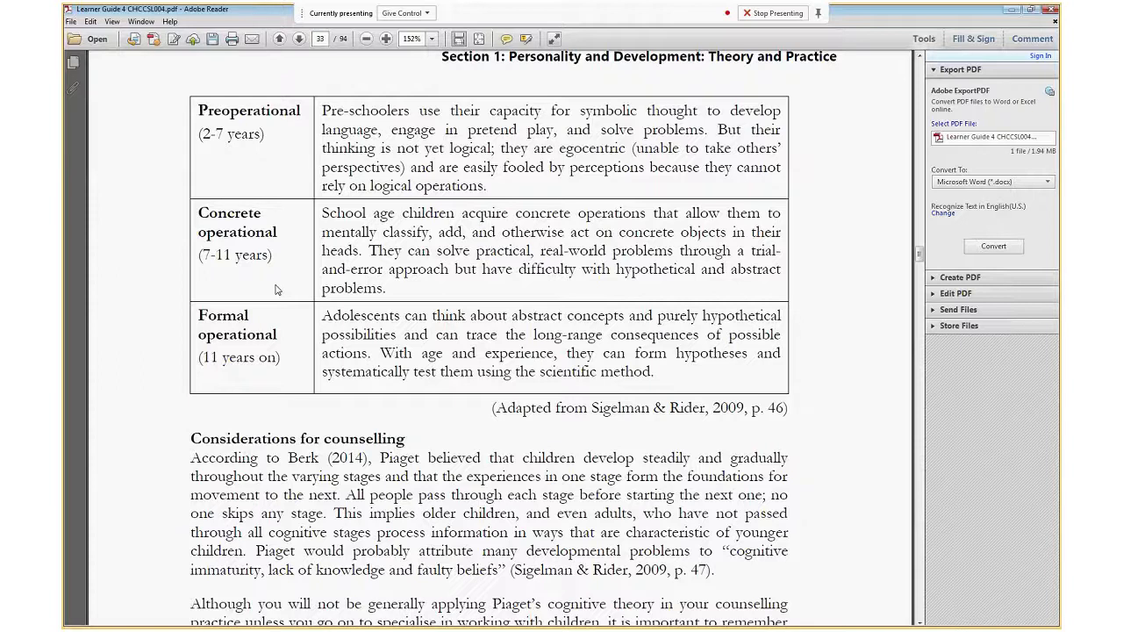
scroll(down, 3)
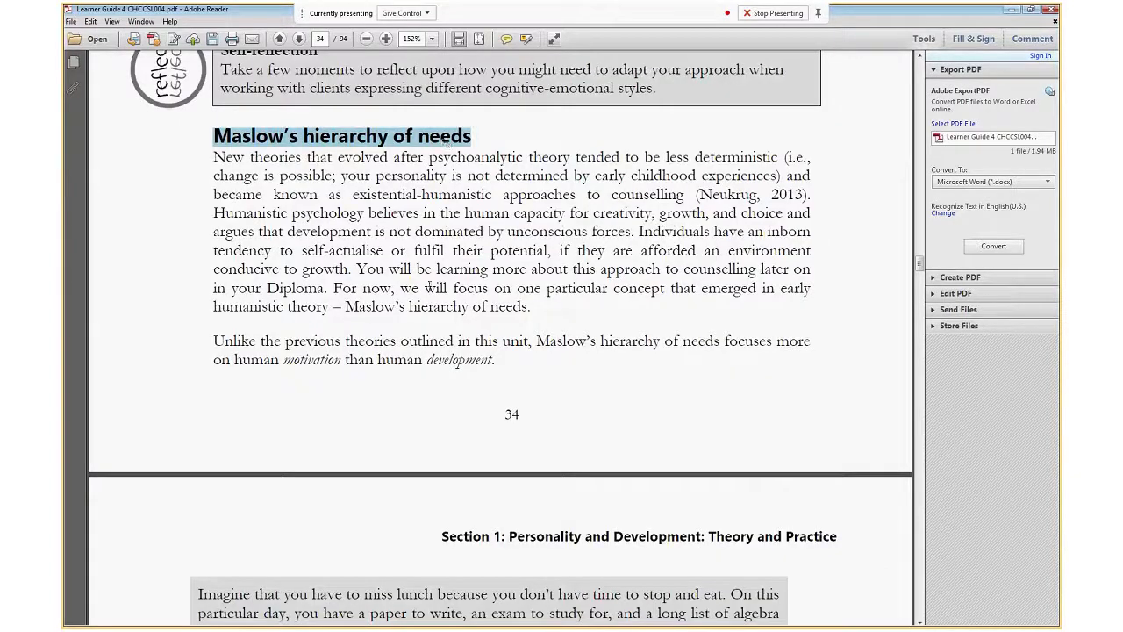
- Scroll to page 35 showing the motivation quotation and Maslow's pyramid through social needs
scroll(down, 3)
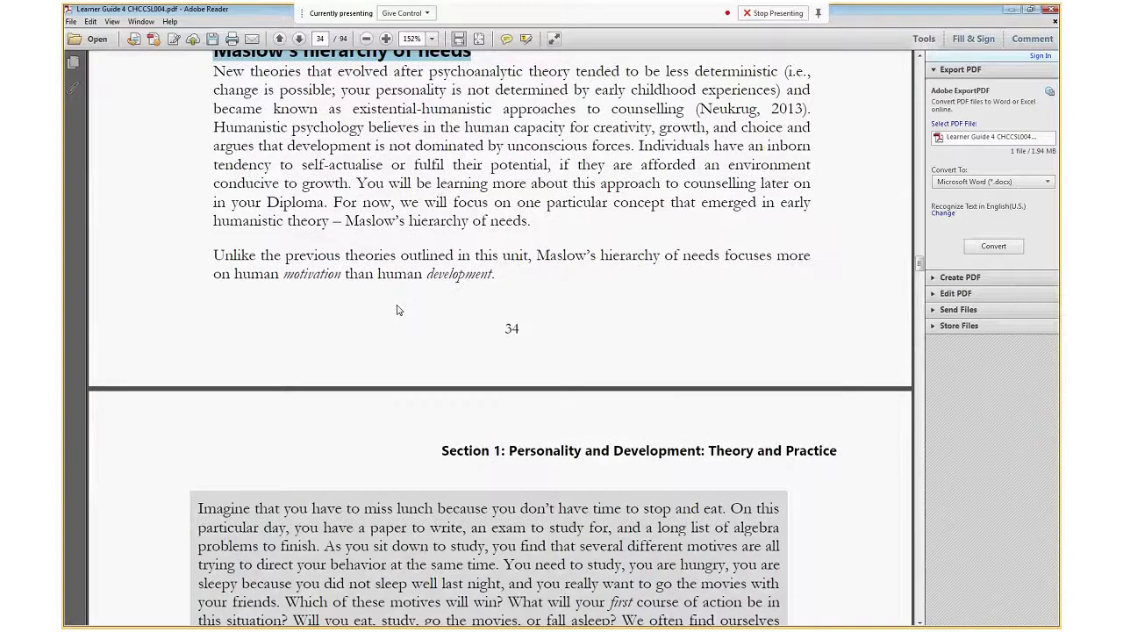
scroll(down, 3)
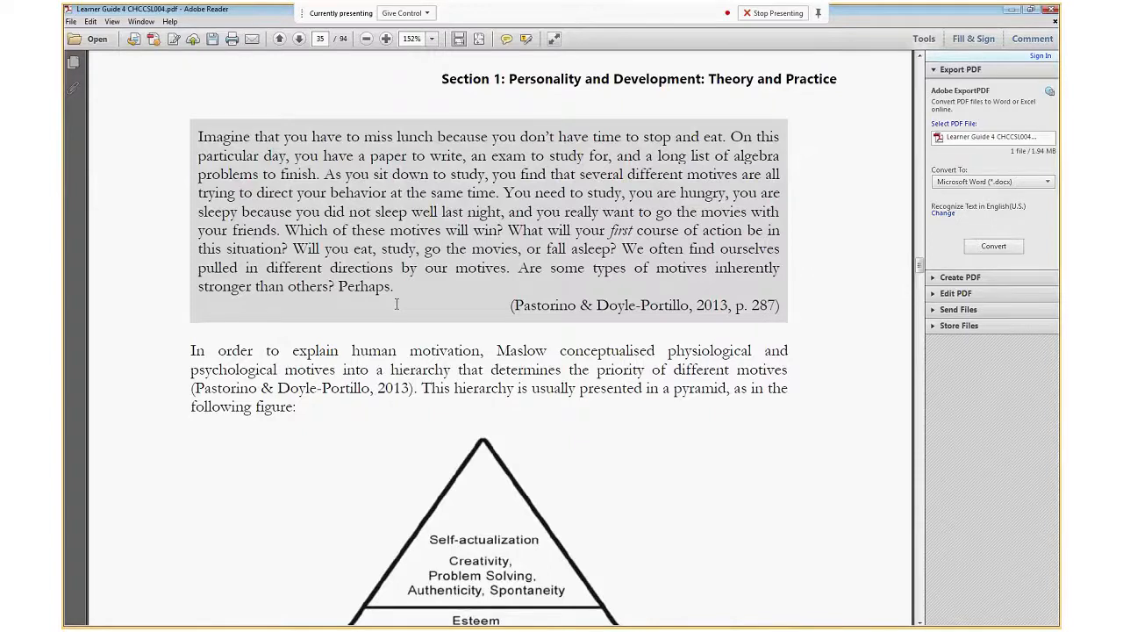
scroll(down, 3)
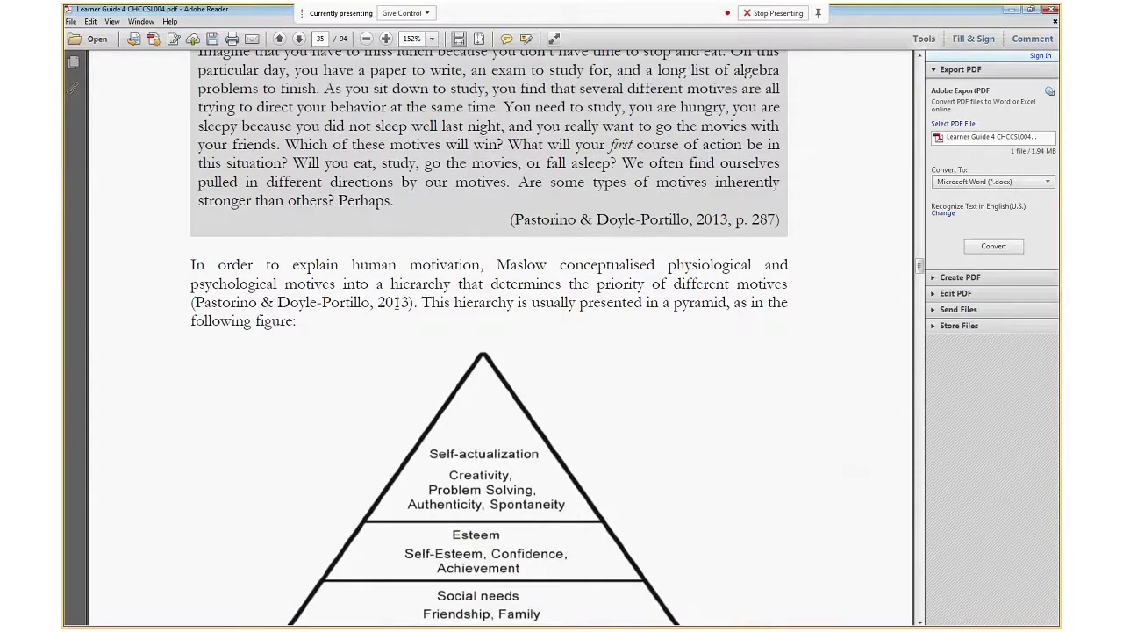